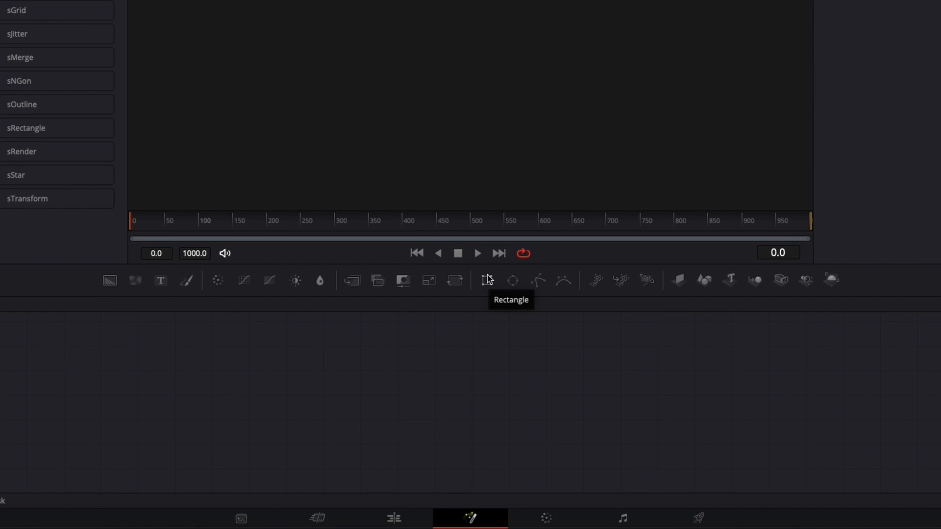
{"action": "mouse_move", "coordinate": [489, 278]}
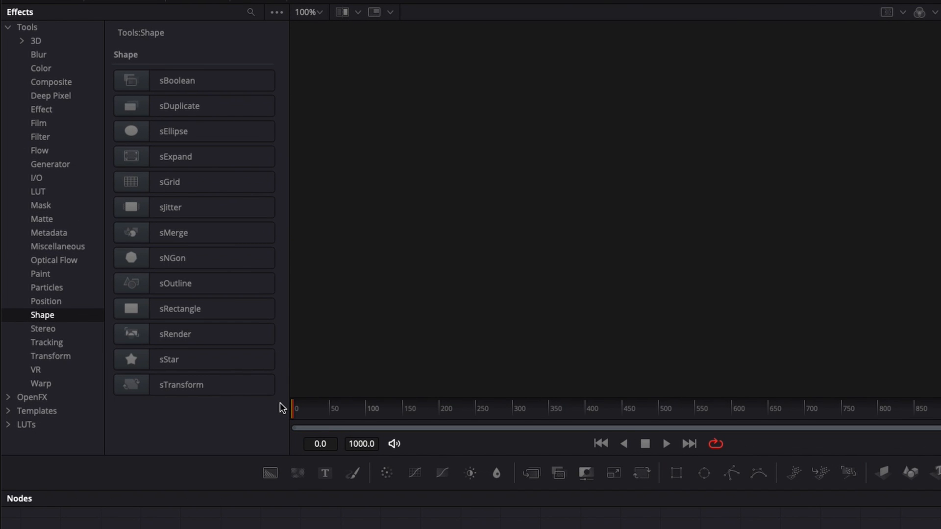
Select the Shape category under Effects > Tools to list the shape nodes.
{"action": "left_click", "coordinate": [193, 80]}
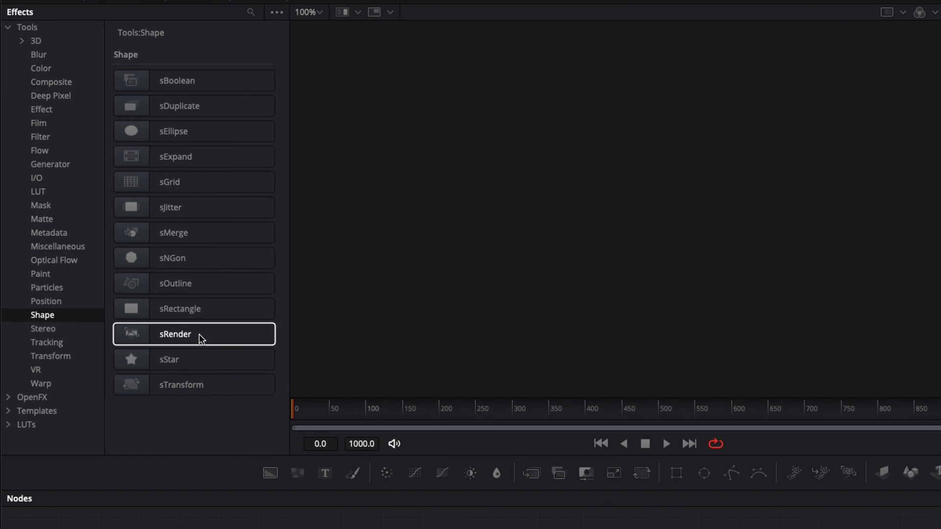
Add sRender and sRectangle nodes and preview the white rectangle in the viewer.
{"action": "double_click", "coordinate": [175, 334]}
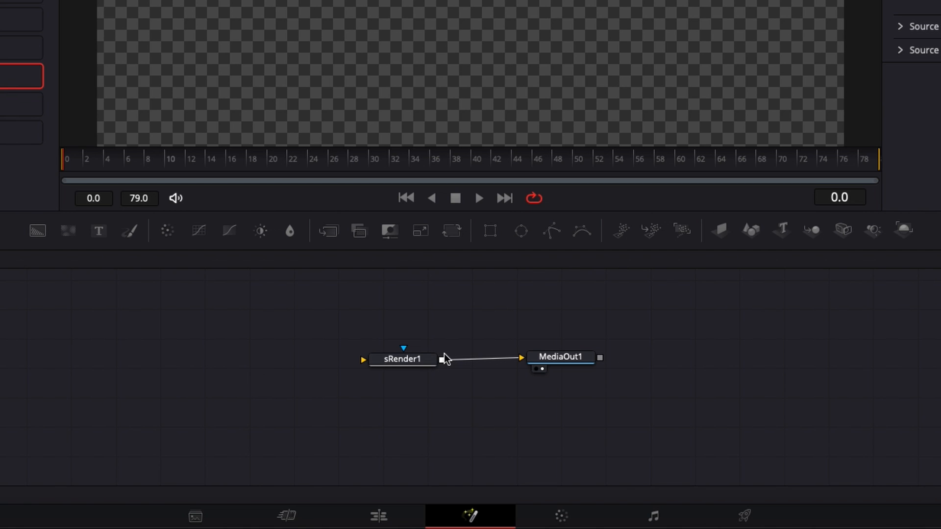
{"action": "mouse_move", "coordinate": [566, 438]}
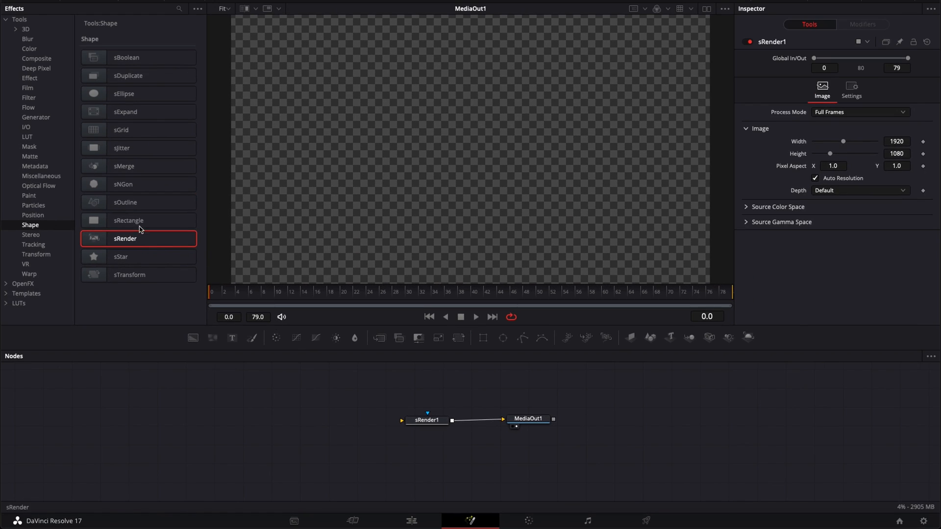
{"action": "double_click", "coordinate": [128, 220]}
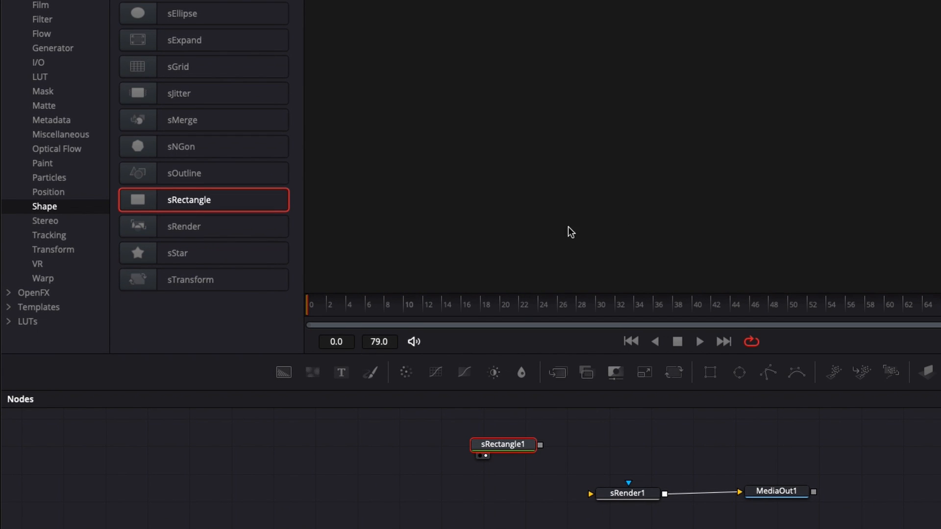
{"action": "mouse_move", "coordinate": [546, 456]}
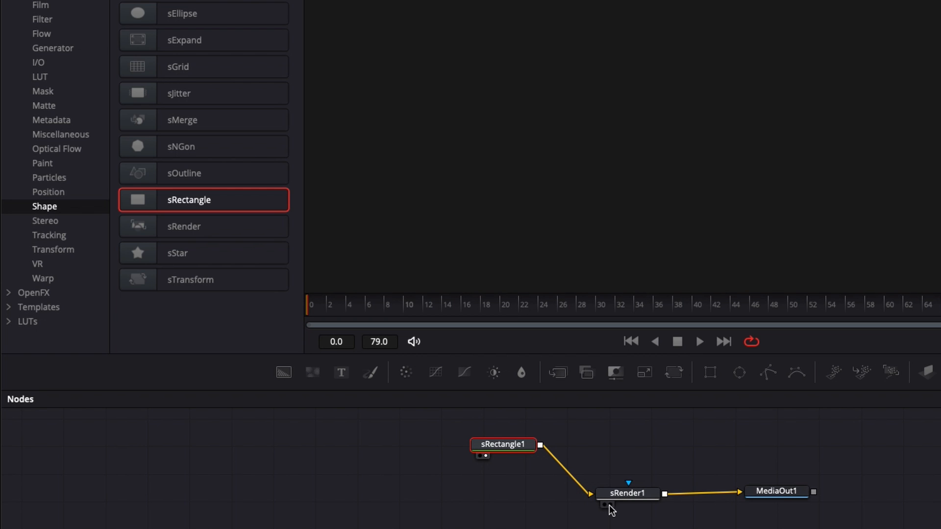
{"action": "double_click", "coordinate": [504, 444]}
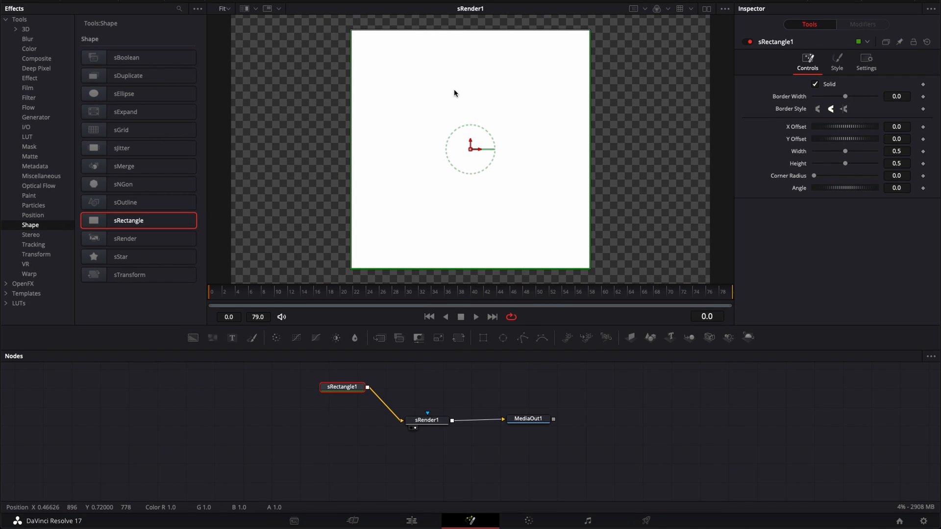
{"action": "mouse_move", "coordinate": [658, 358]}
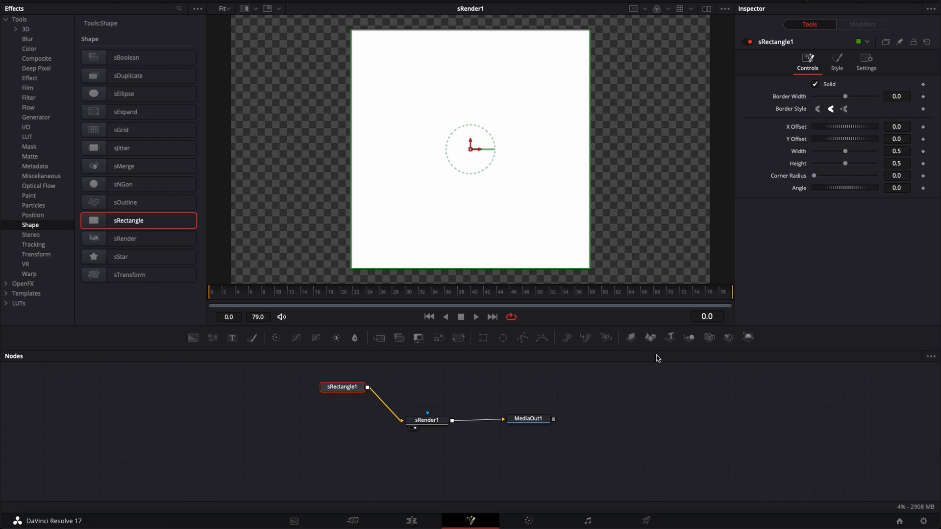
{"action": "mouse_move", "coordinate": [798, 359]}
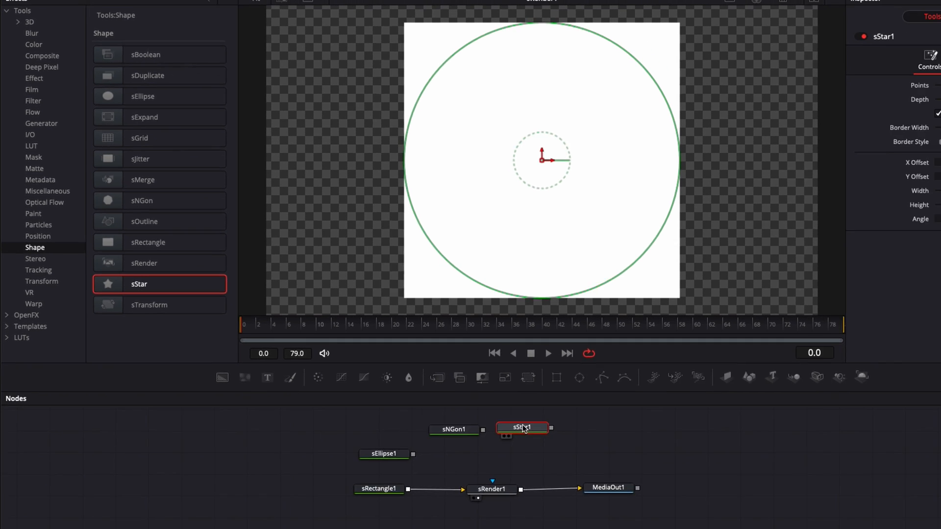
Attach render nodes after the ellipse and star, preview their output, and select sStar1.
{"action": "left_click", "coordinate": [343, 431]}
{"action": "type", "text": "sRender"}
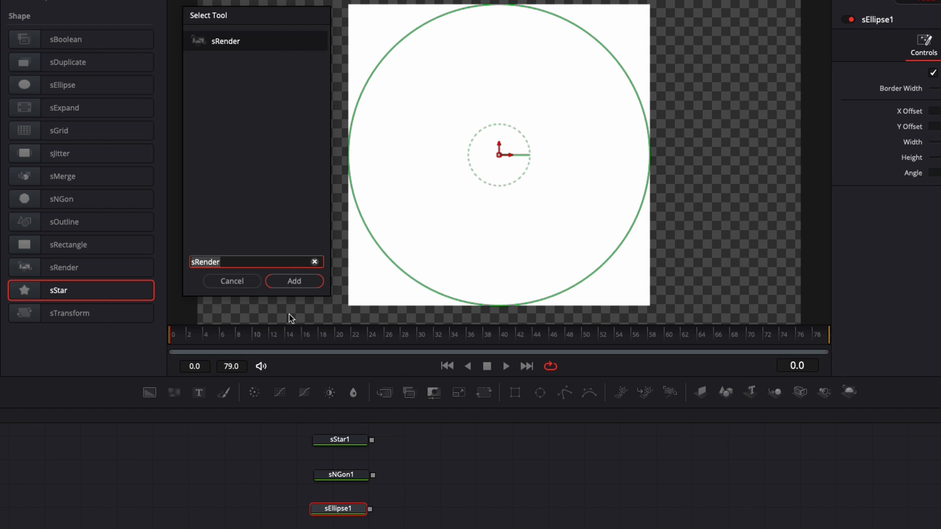
{"action": "left_click", "coordinate": [294, 280]}
{"action": "type", "text": "sre"}
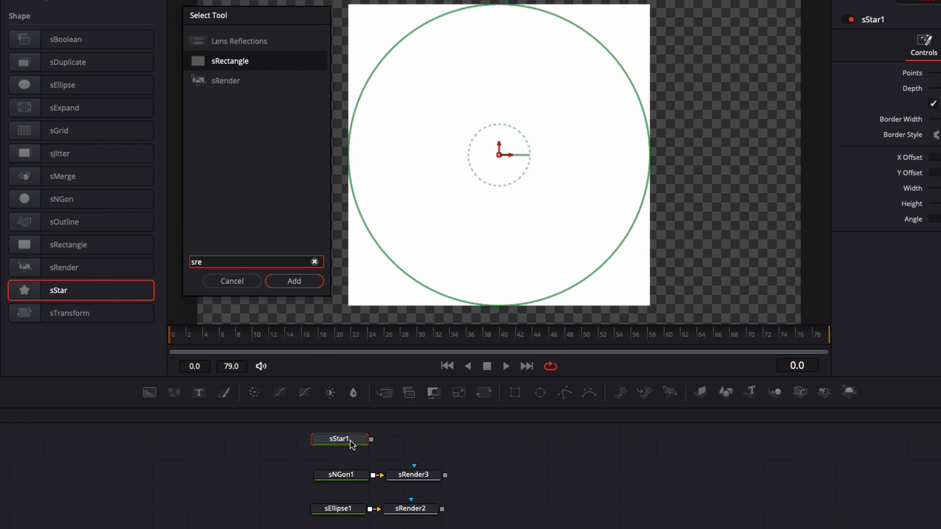
{"action": "left_click", "coordinate": [294, 281]}
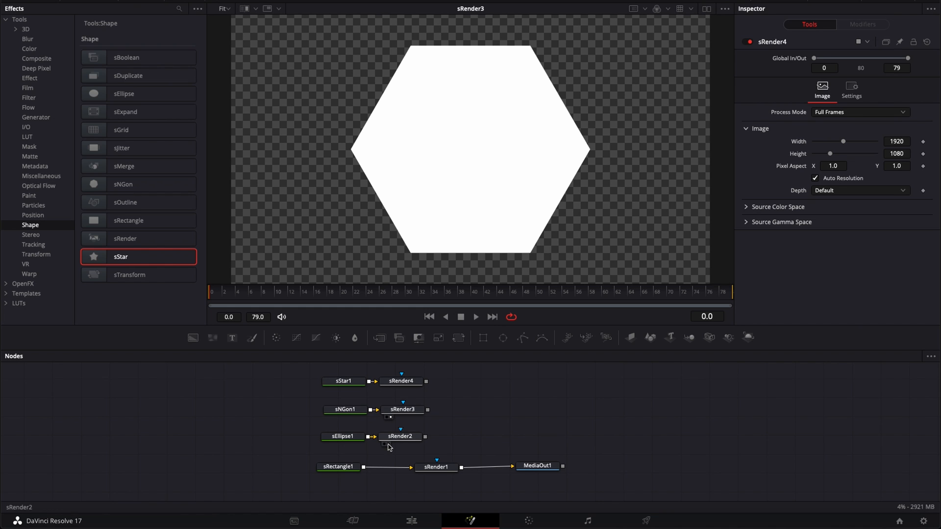
{"action": "left_click", "coordinate": [436, 467]}
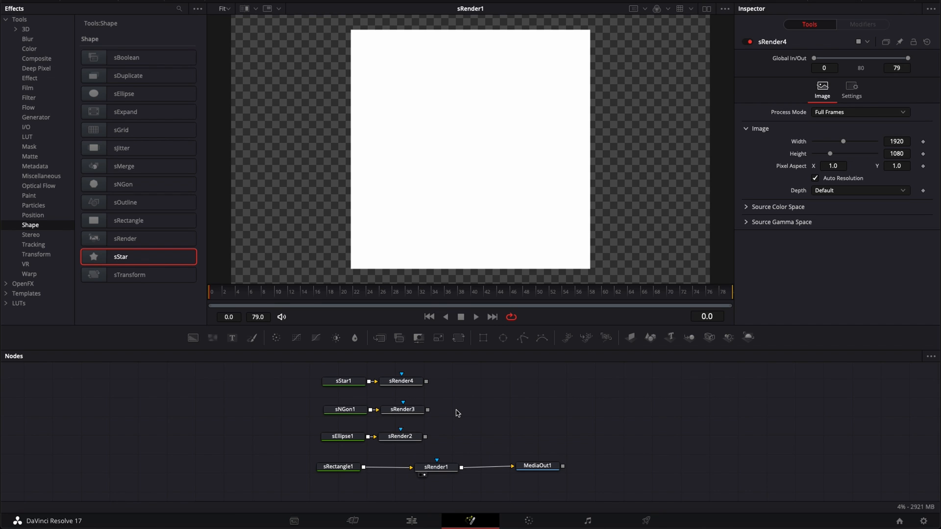
{"action": "left_click", "coordinate": [344, 381]}
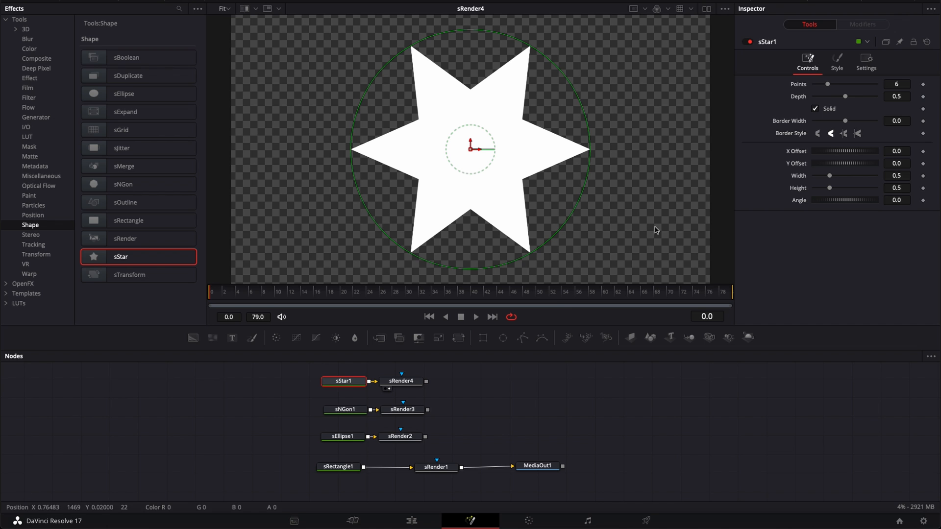
{"action": "mouse_move", "coordinate": [618, 350]}
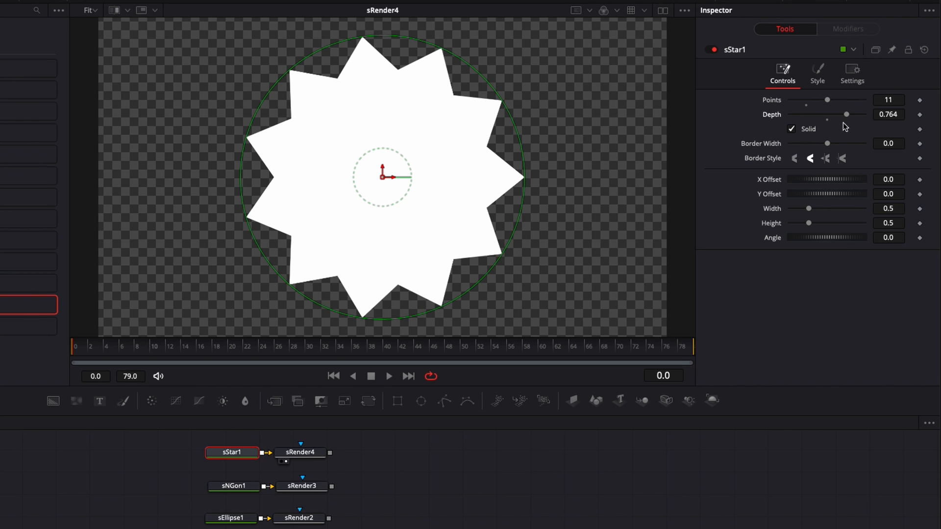
{"action": "left_click", "coordinate": [234, 486]}
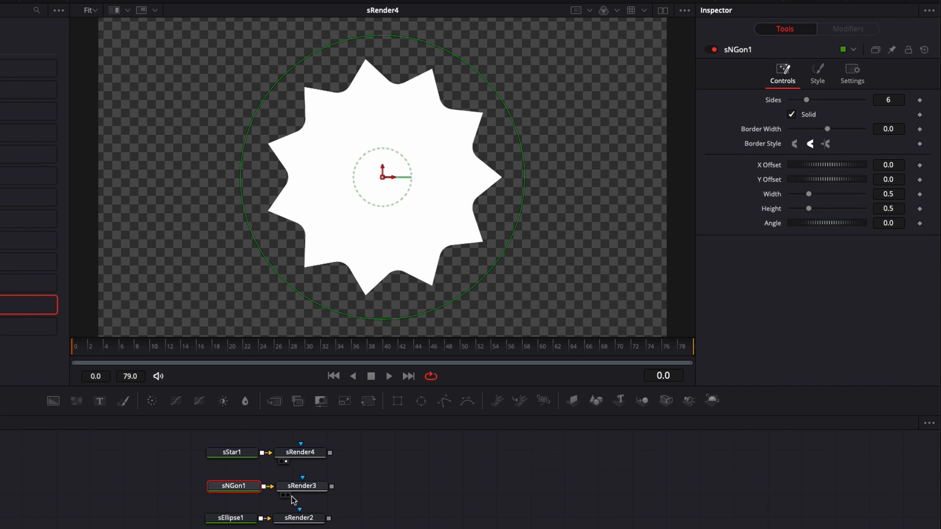
{"action": "left_click", "coordinate": [286, 495]}
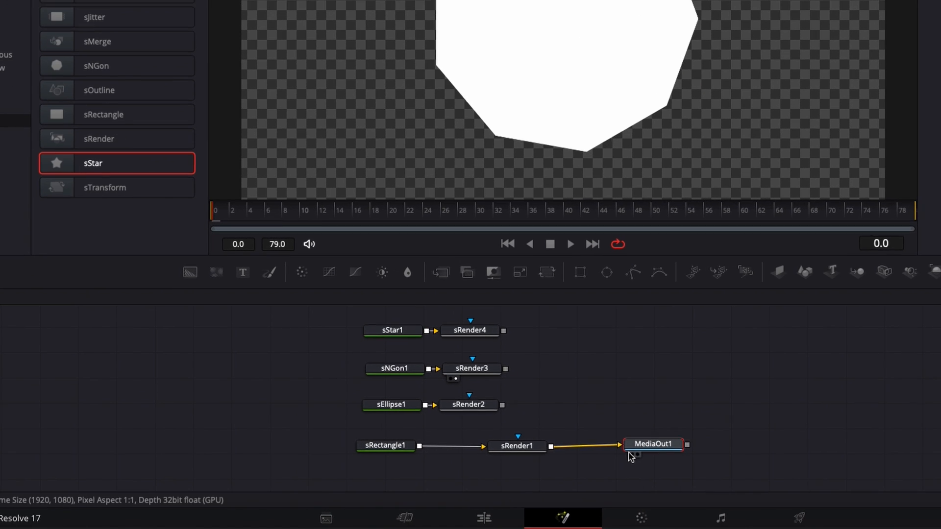
Select sRectangle1, then sTransform1, to adjust the rectangle's offset in the Inspector.
{"action": "left_click", "coordinate": [652, 444]}
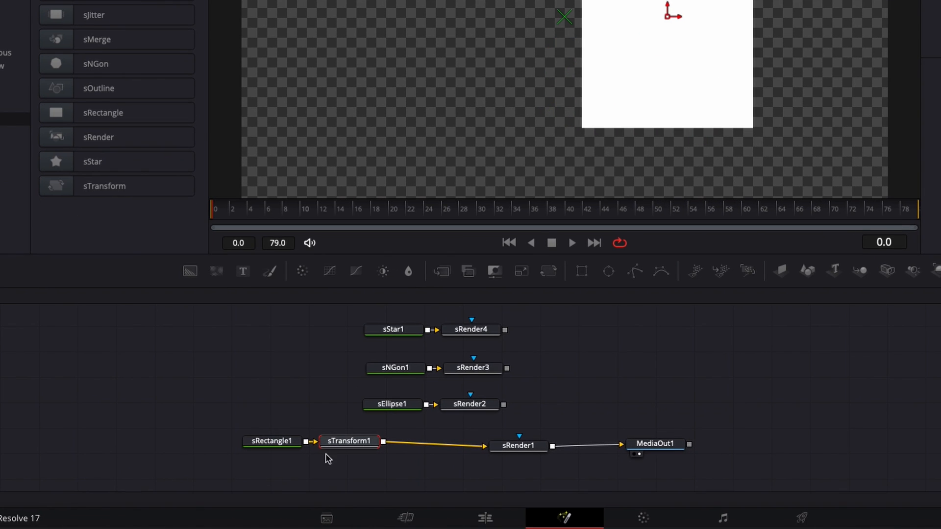
{"action": "mouse_move", "coordinate": [354, 438]}
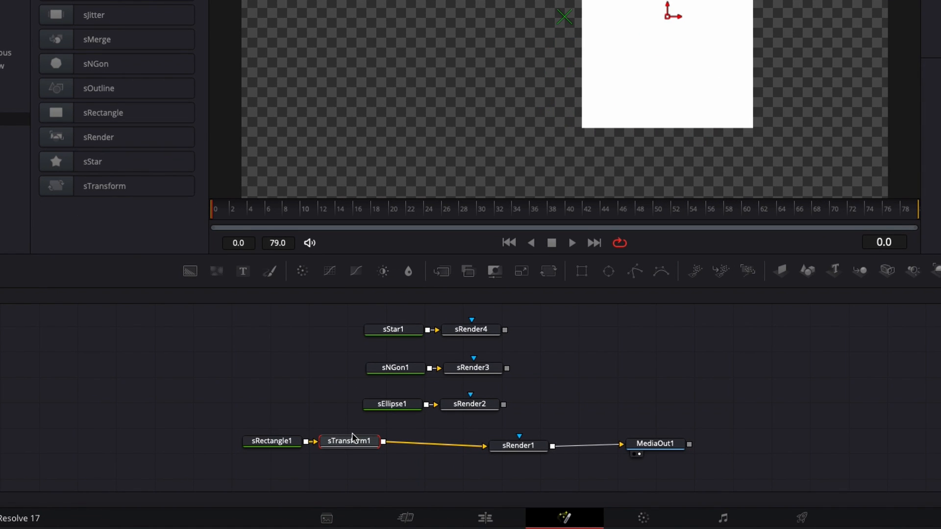
{"action": "left_click", "coordinate": [271, 441]}
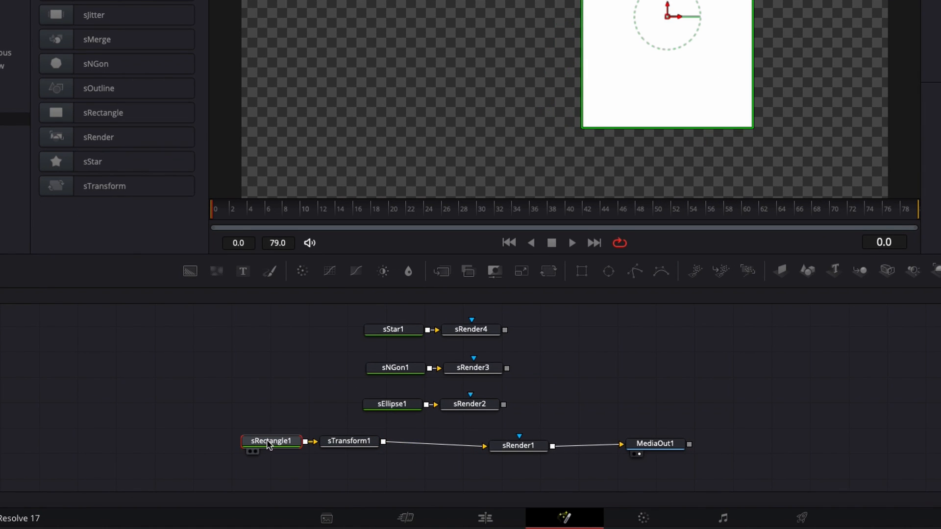
{"action": "mouse_move", "coordinate": [268, 450]}
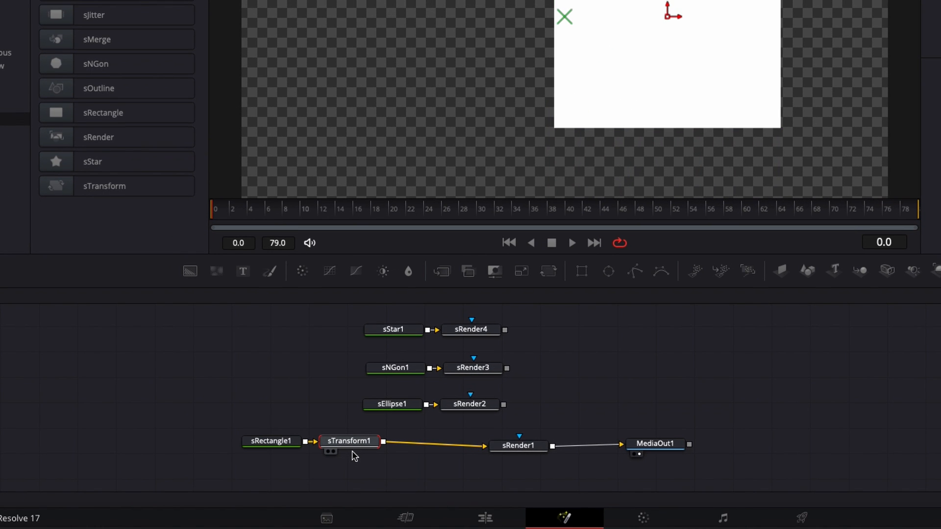
{"action": "left_click", "coordinate": [348, 441]}
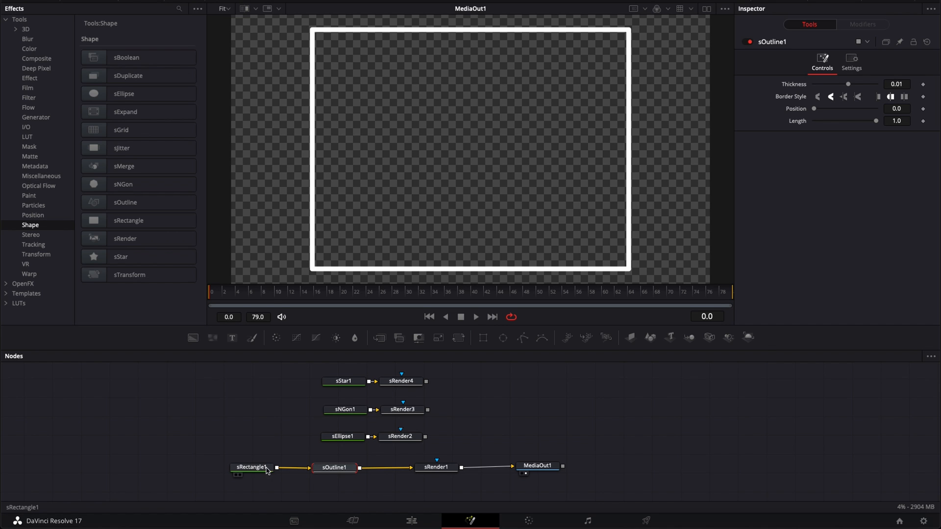
Select sRectangle1 and set its Width to 0.661.
{"action": "left_click", "coordinate": [251, 468]}
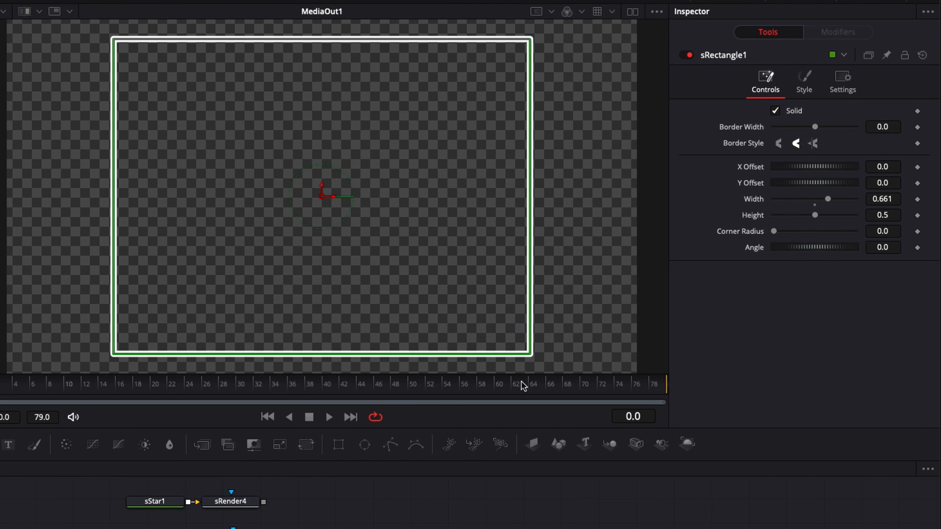
{"action": "mouse_move", "coordinate": [440, 59]}
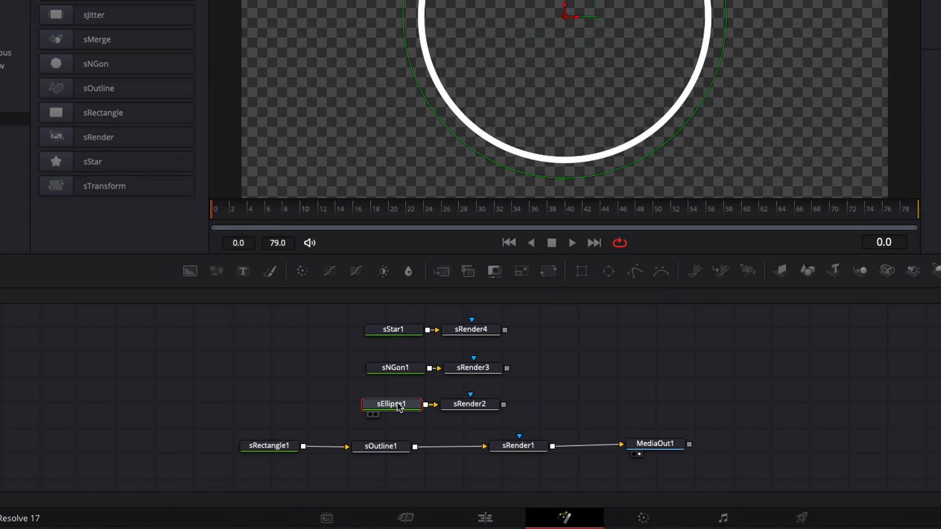
{"action": "mouse_move", "coordinate": [347, 422]}
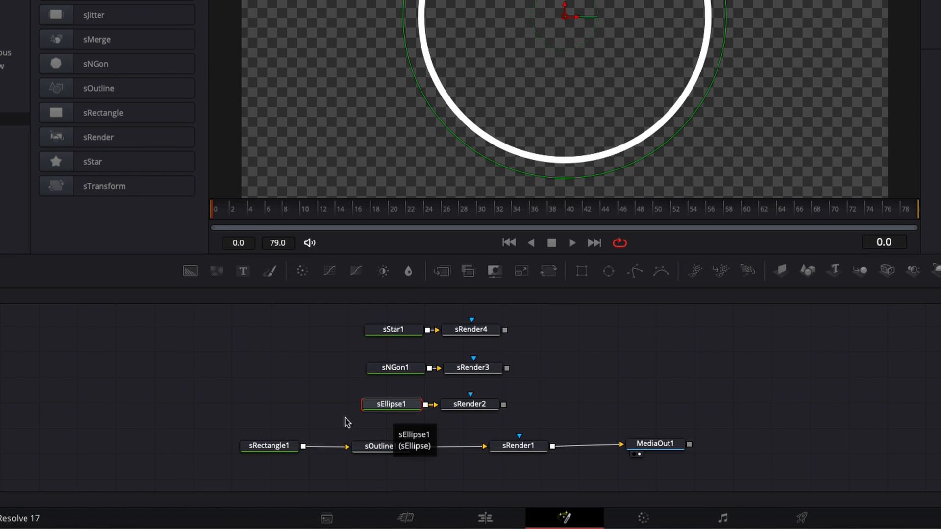
{"action": "left_click", "coordinate": [270, 446]}
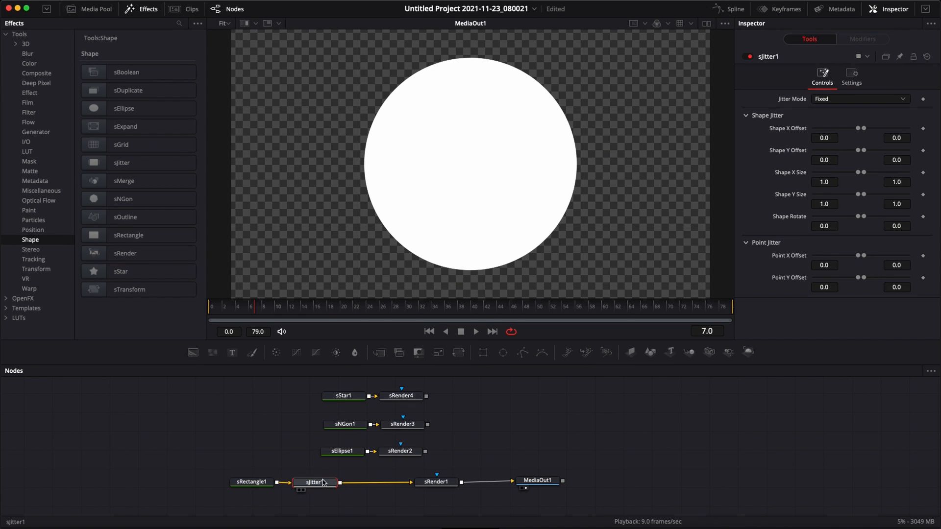
Set the sJitter node's Jitter Mode to Random, then stop playback of the wobbling circle.
{"action": "left_click", "coordinate": [343, 482]}
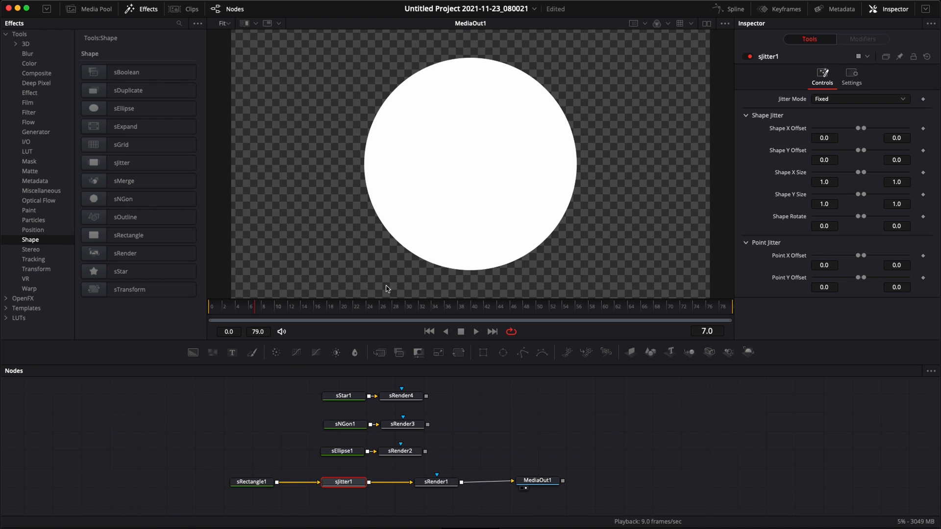
{"action": "mouse_move", "coordinate": [543, 216]}
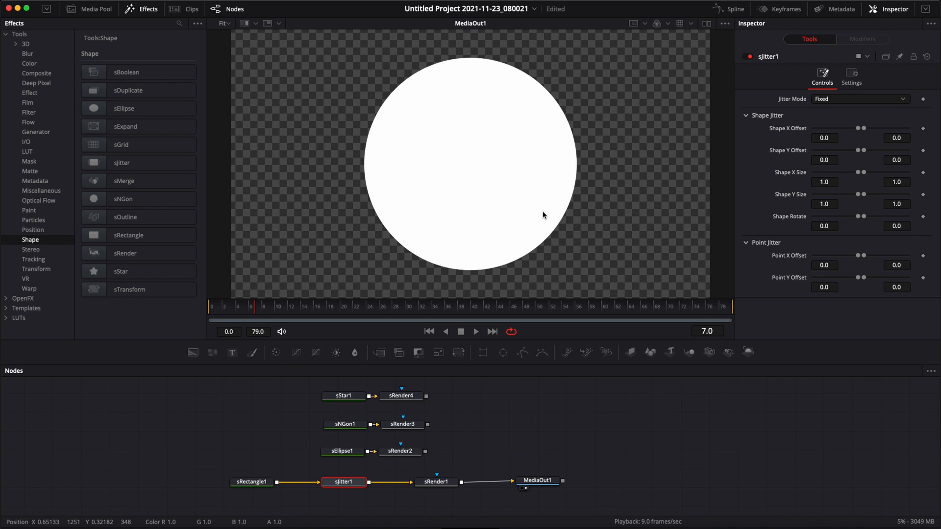
{"action": "left_click", "coordinate": [860, 98]}
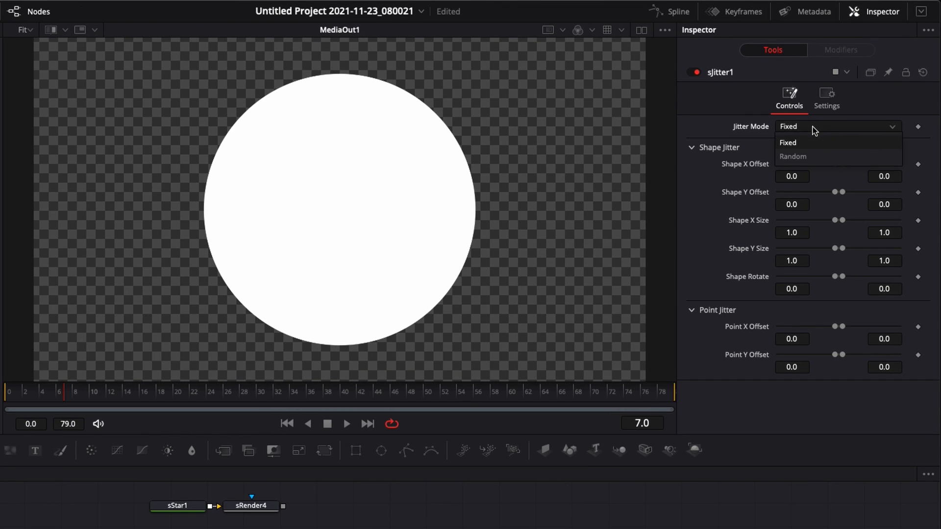
{"action": "left_click", "coordinate": [794, 156]}
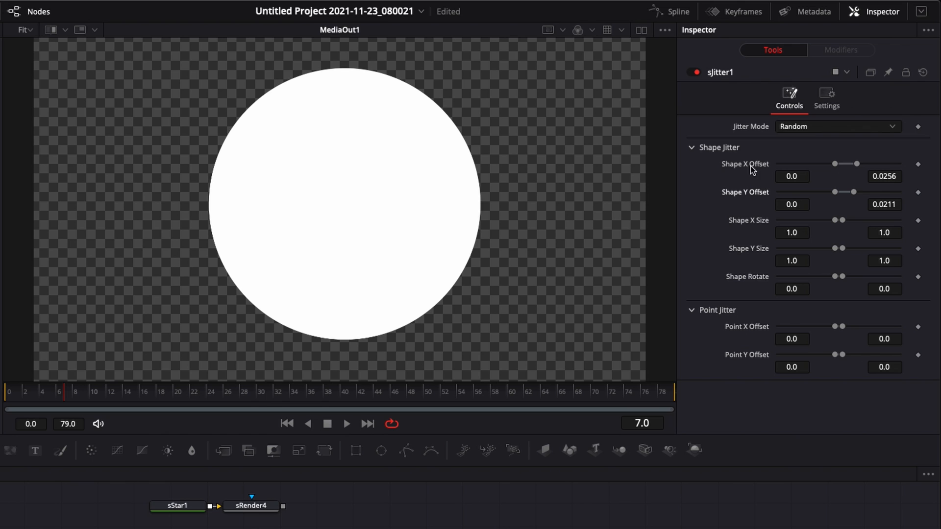
{"action": "mouse_move", "coordinate": [19, 403]}
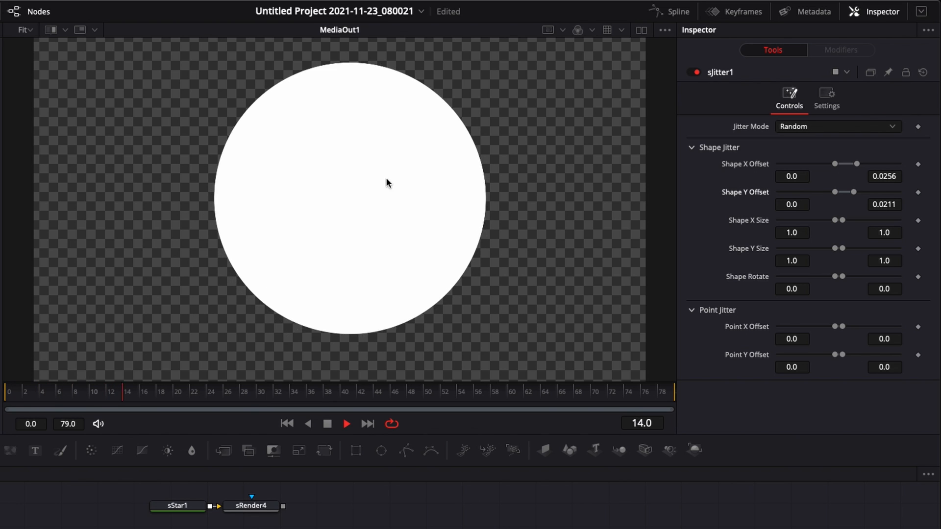
{"action": "left_click", "coordinate": [287, 423]}
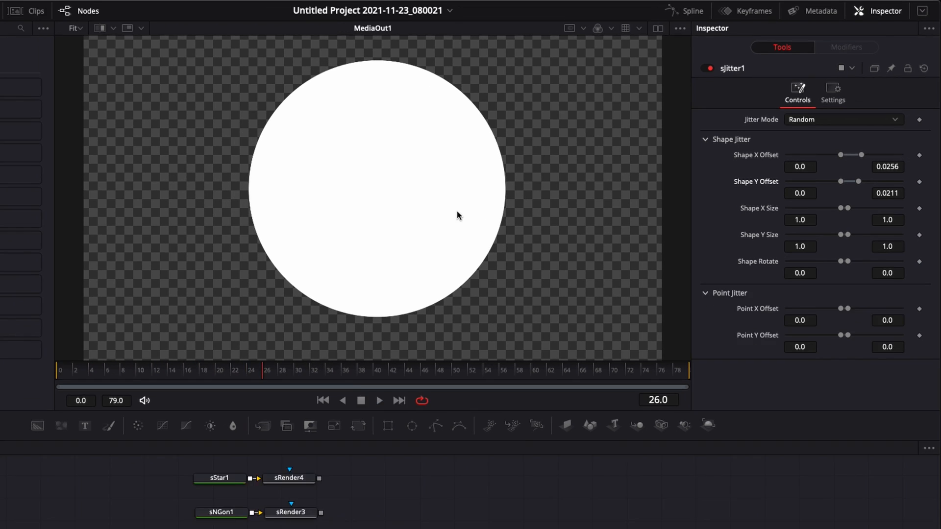
{"action": "left_click", "coordinate": [147, 9]}
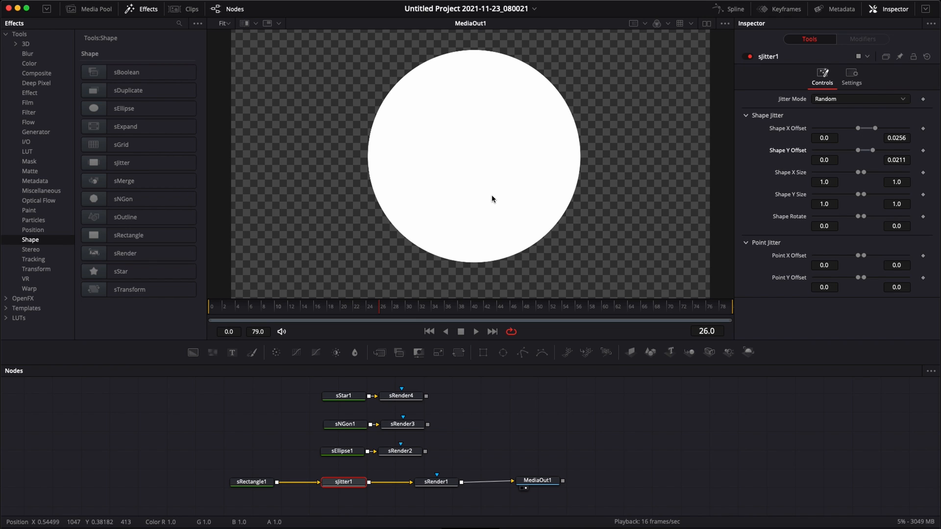
{"action": "mouse_move", "coordinate": [863, 208]}
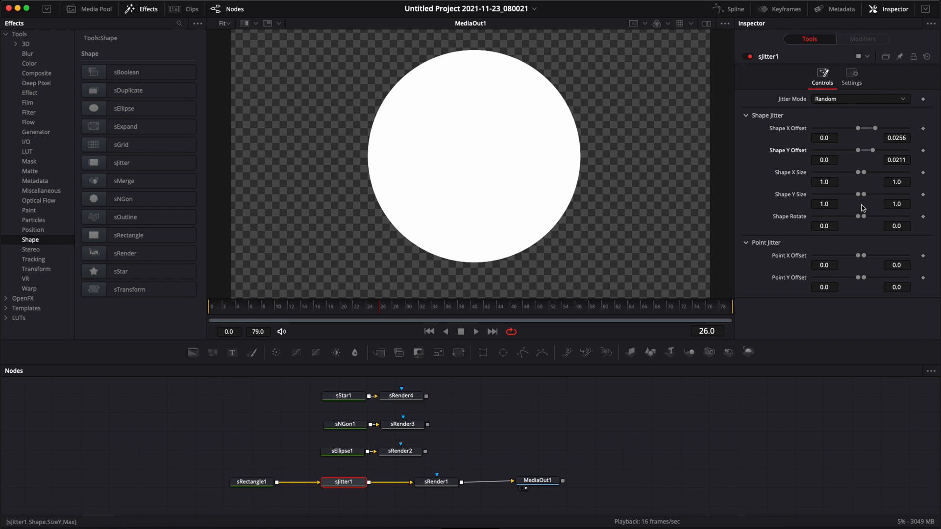
{"action": "left_click", "coordinate": [251, 484]}
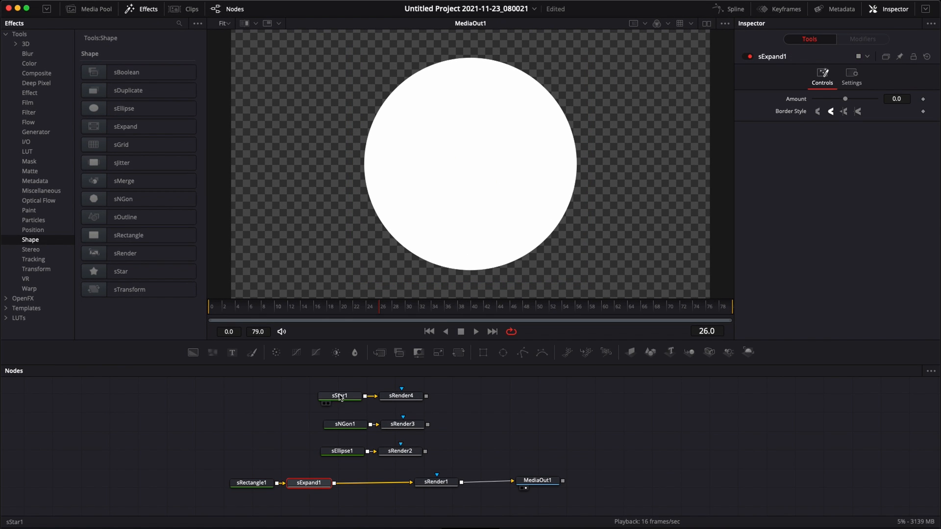
Select sStar1 and add sExpand2 with Amount 0.067 to round the star.
{"action": "left_click", "coordinate": [339, 396]}
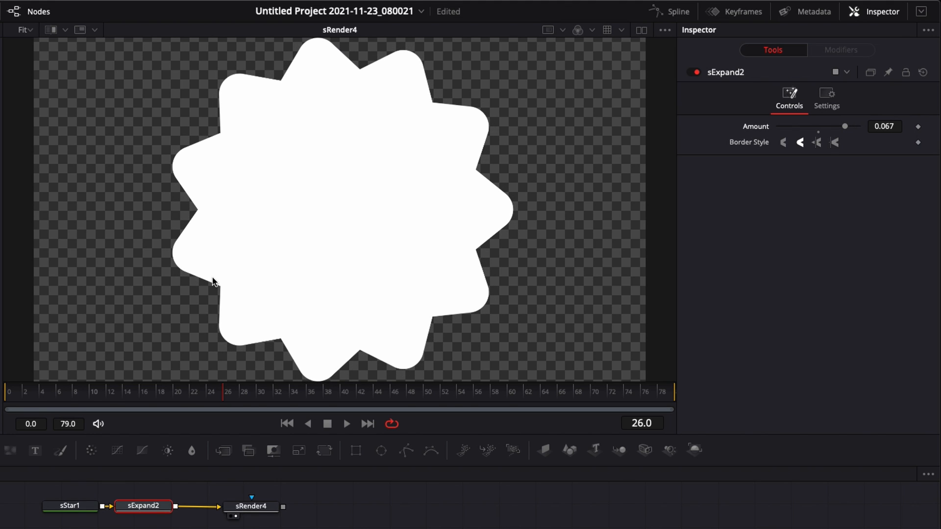
{"action": "mouse_move", "coordinate": [206, 292]}
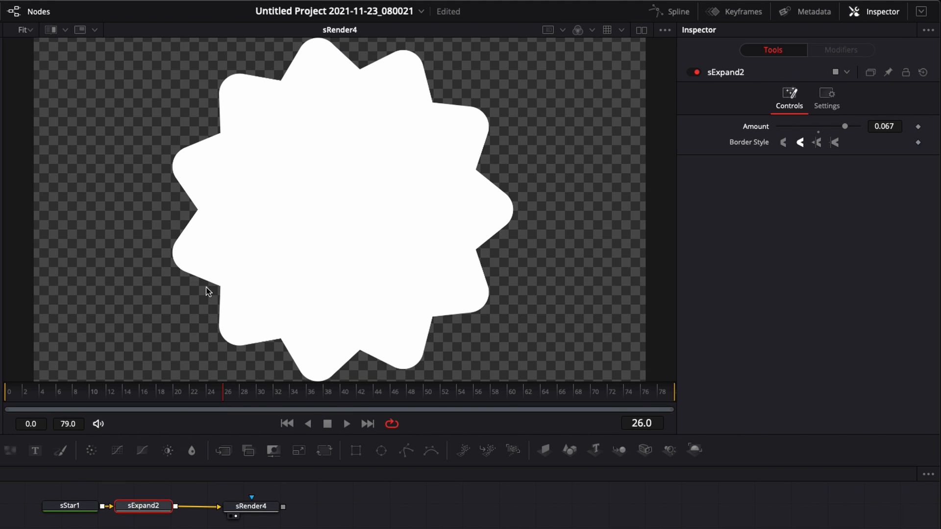
{"action": "mouse_move", "coordinate": [755, 136]}
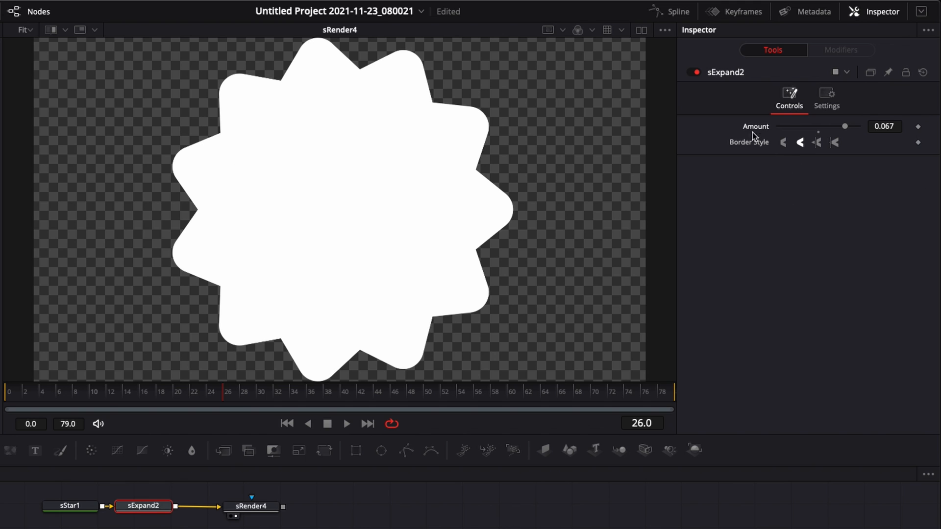
{"action": "left_click", "coordinate": [70, 506]}
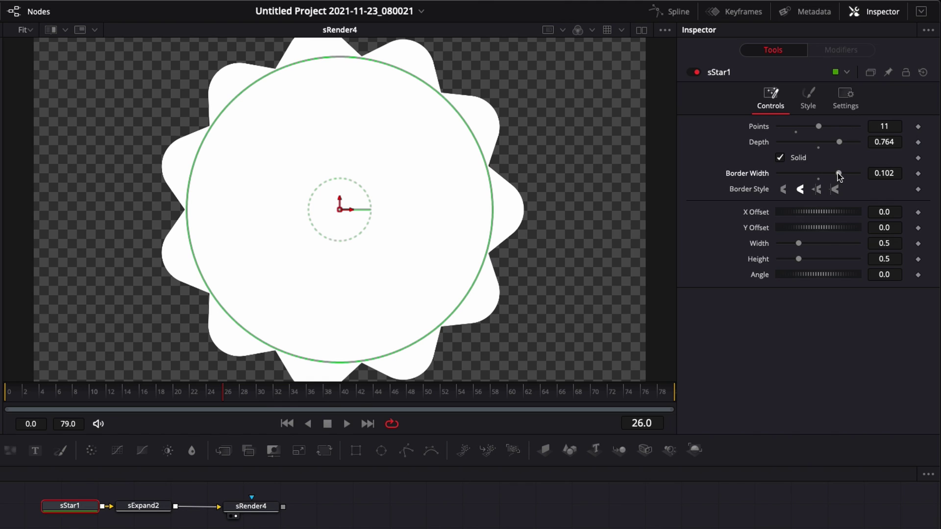
{"action": "mouse_move", "coordinate": [742, 183]}
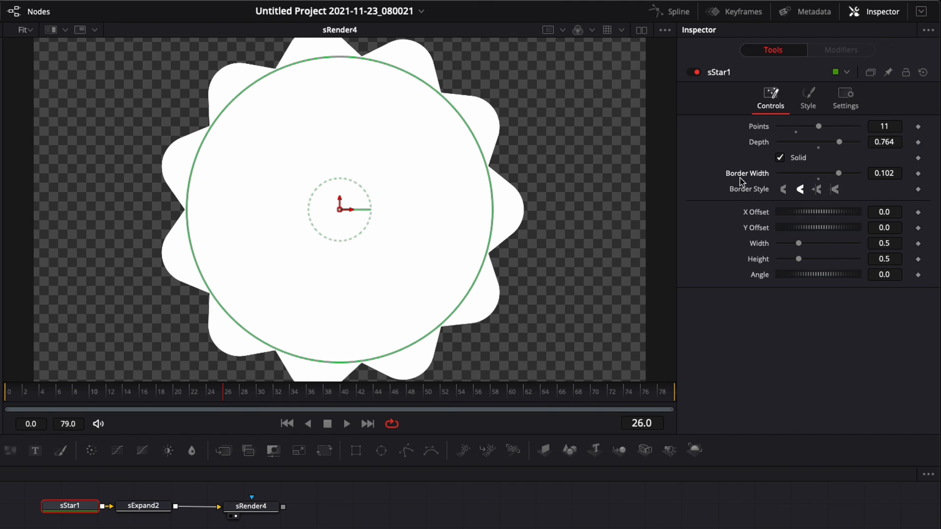
{"action": "mouse_move", "coordinate": [794, 187]}
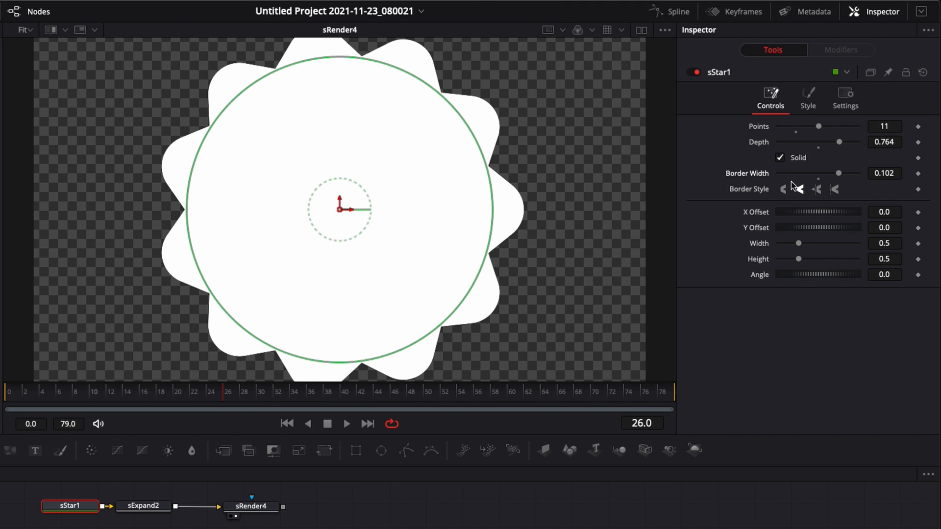
{"action": "mouse_move", "coordinate": [720, 177]}
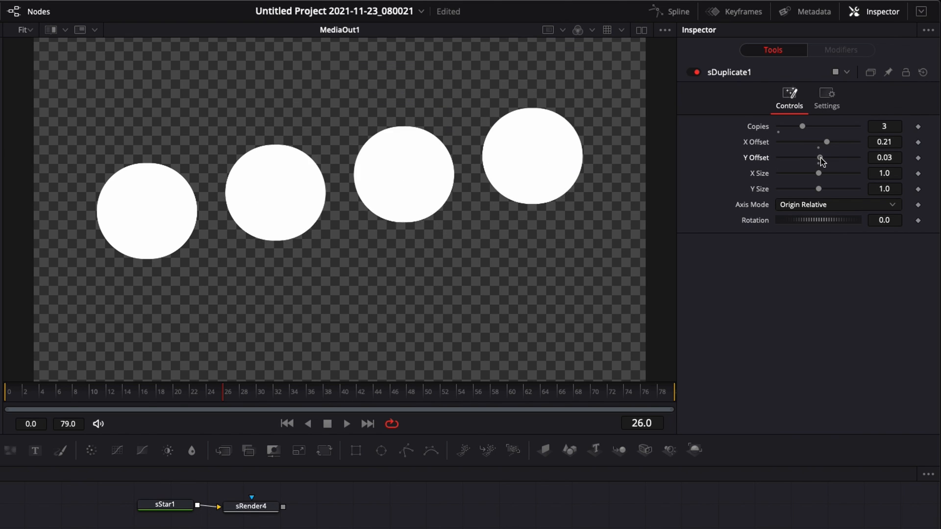
Link X Size to YSize by expression and cycle Axis Mode, ending on Absolute.
{"action": "right_click", "coordinate": [821, 158]}
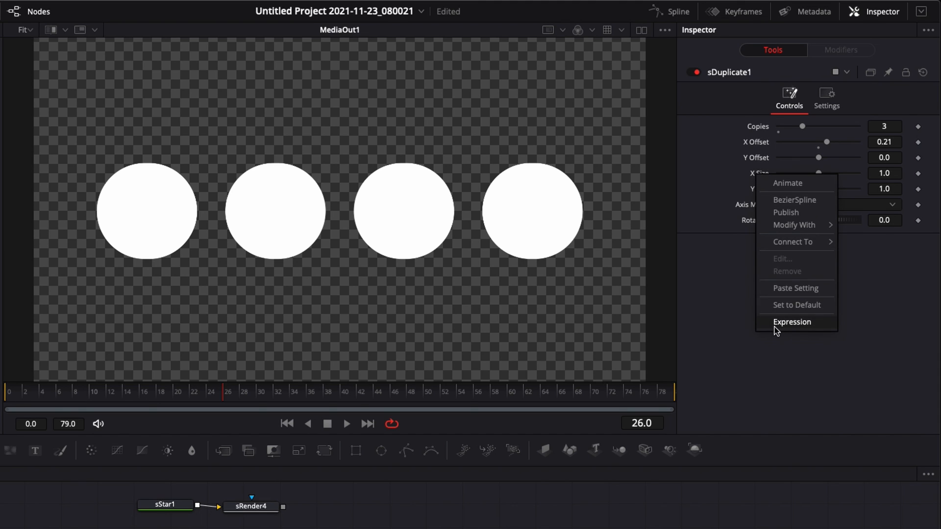
{"action": "left_click", "coordinate": [791, 321]}
{"action": "type", "text": "YSize"}
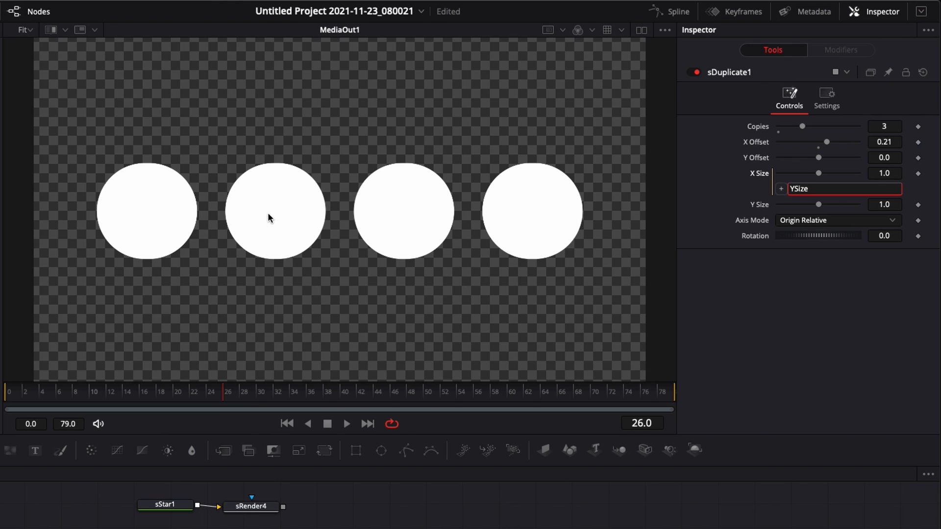
{"action": "mouse_move", "coordinate": [329, 177]}
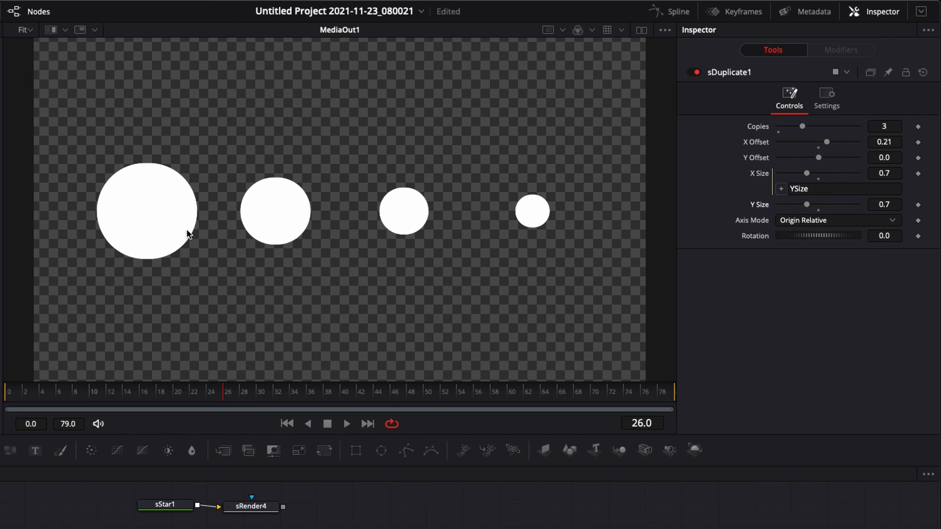
{"action": "mouse_move", "coordinate": [780, 212]}
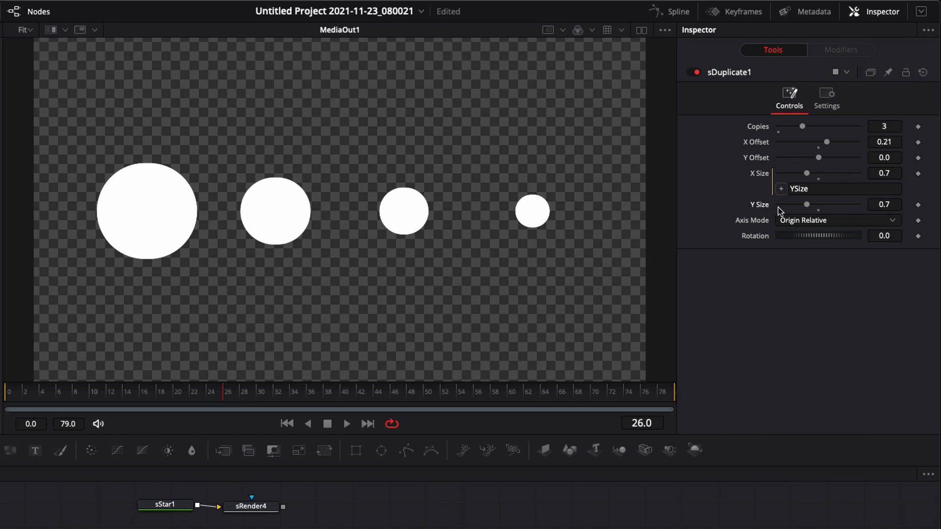
{"action": "mouse_move", "coordinate": [812, 222]}
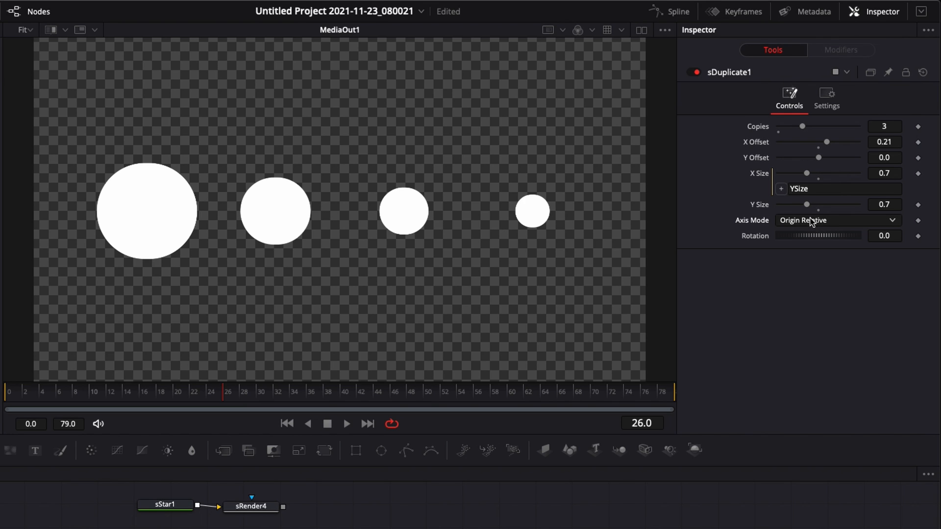
{"action": "left_click", "coordinate": [835, 219]}
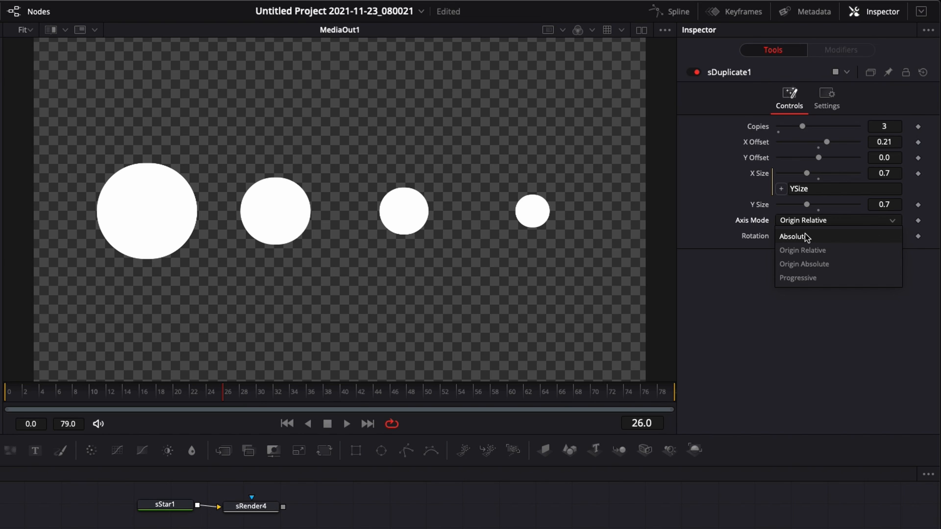
{"action": "left_click", "coordinate": [798, 278]}
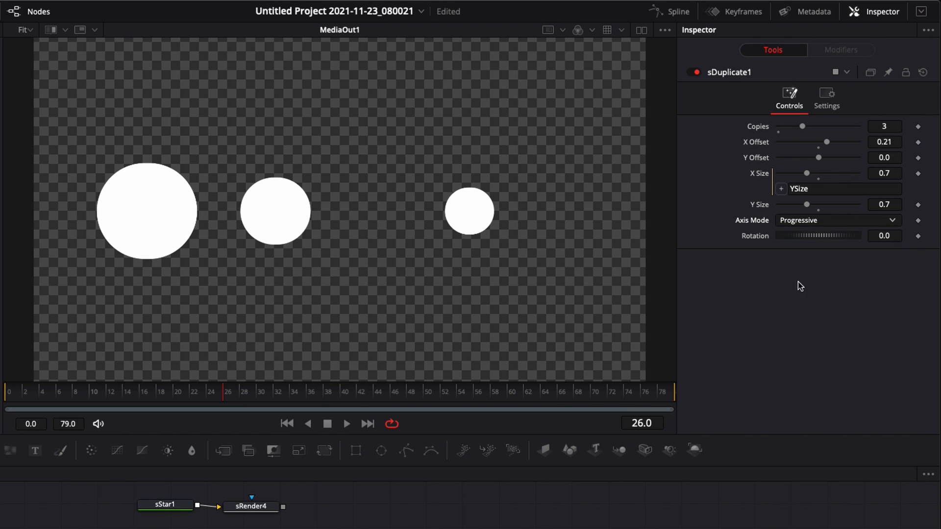
{"action": "left_click", "coordinate": [836, 220]}
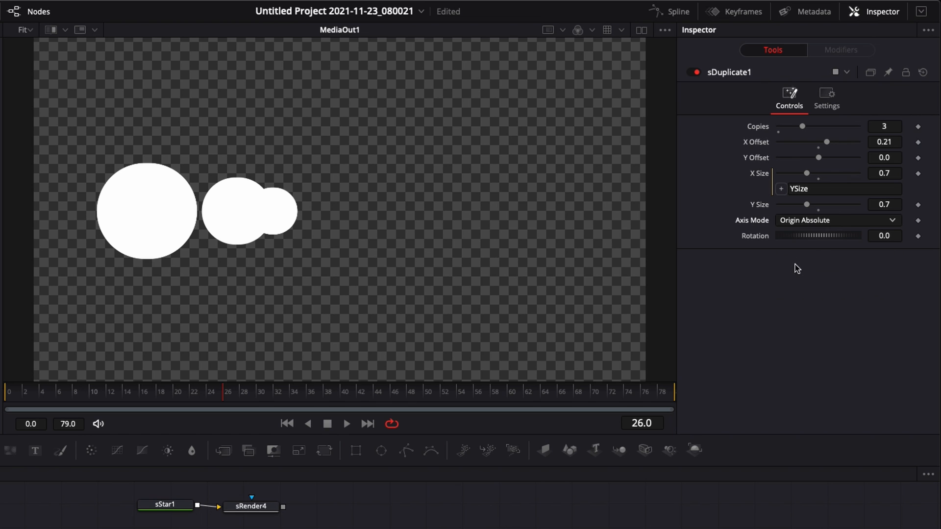
{"action": "left_click", "coordinate": [834, 220]}
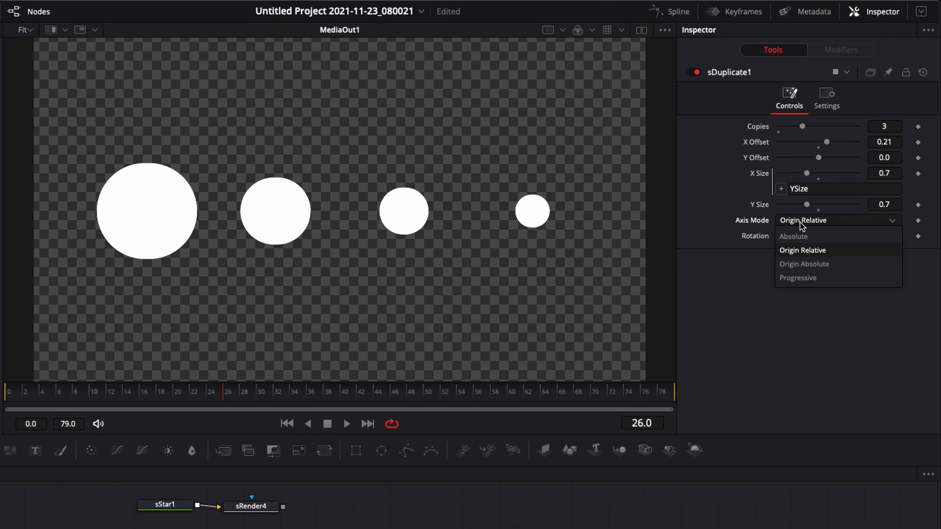
{"action": "left_click", "coordinate": [793, 235]}
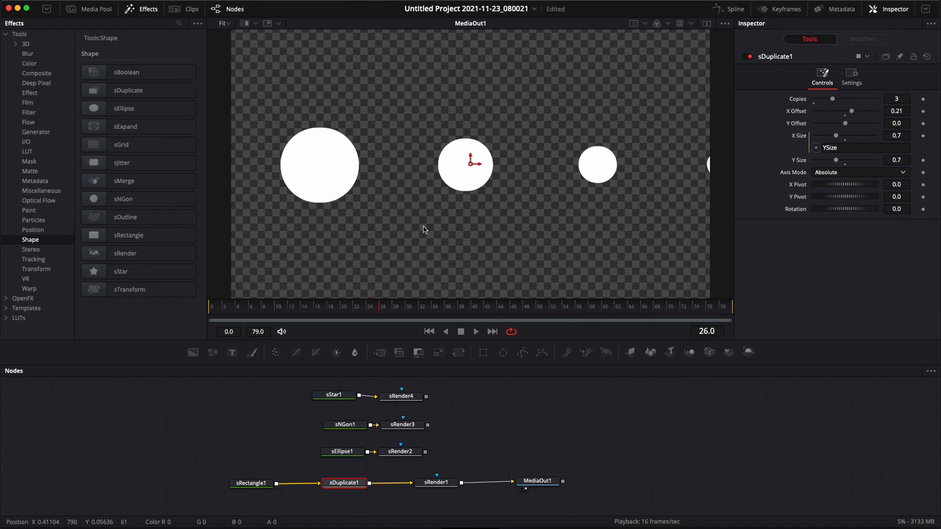
{"action": "mouse_move", "coordinate": [393, 207]}
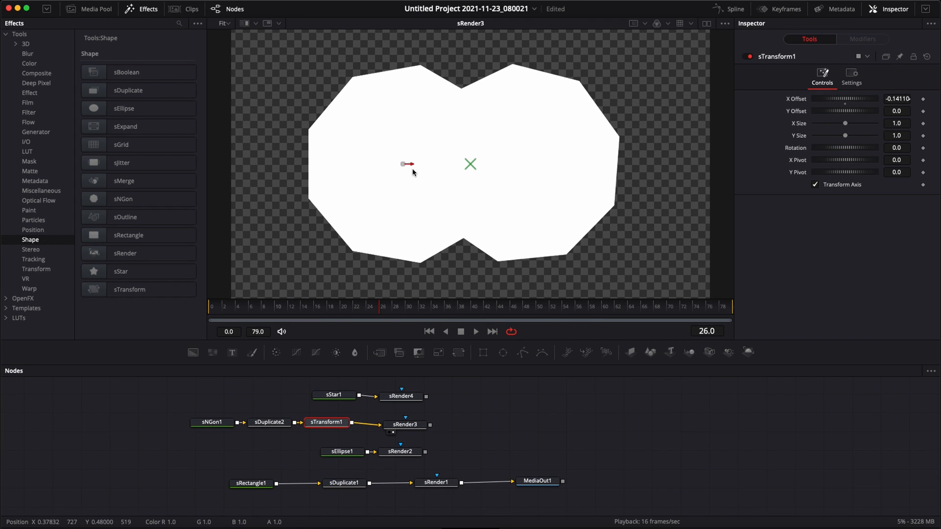
Drag sTransform1's X Offset in the viewer to shift the merged n-gons.
{"action": "left_click_drag", "start_coordinate": [404, 164], "coordinate": [412, 160]}
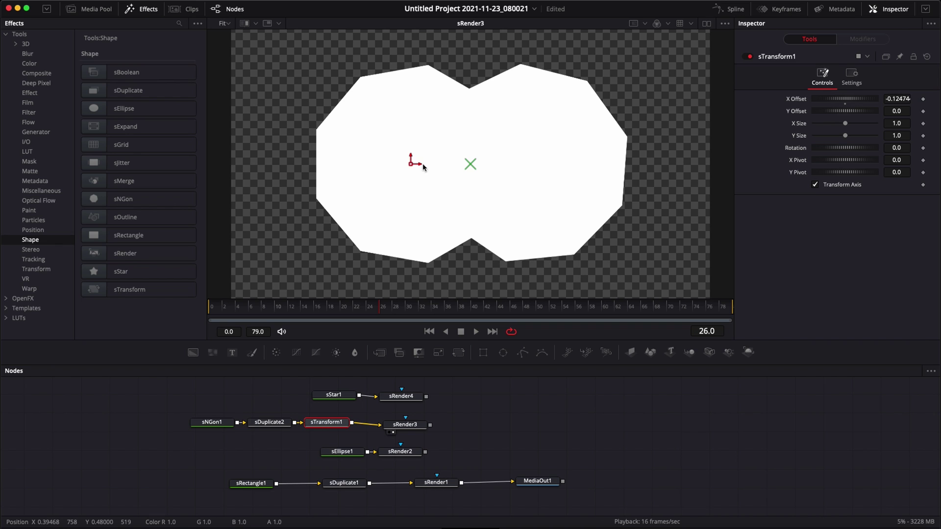
{"action": "mouse_move", "coordinate": [607, 283]}
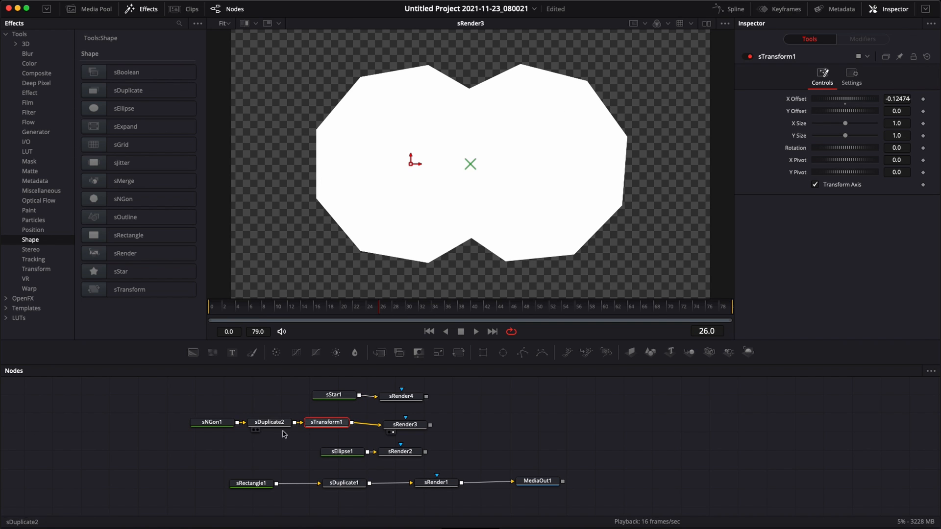
{"action": "mouse_move", "coordinate": [537, 132]}
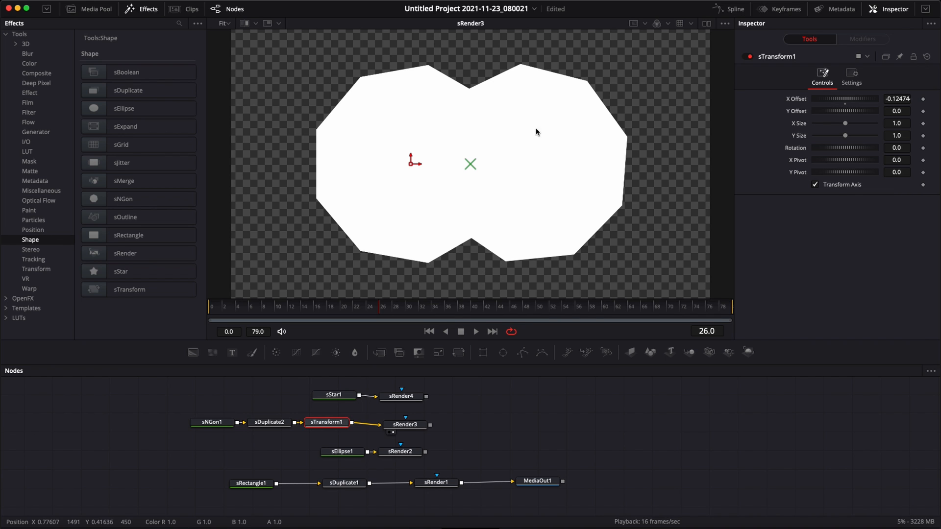
{"action": "left_click", "coordinate": [251, 483]}
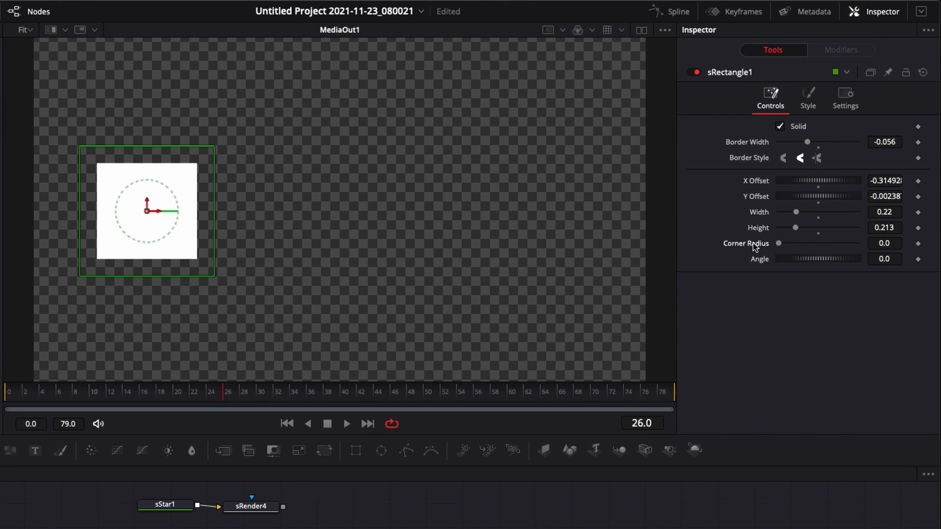
{"action": "mouse_move", "coordinate": [102, 243]}
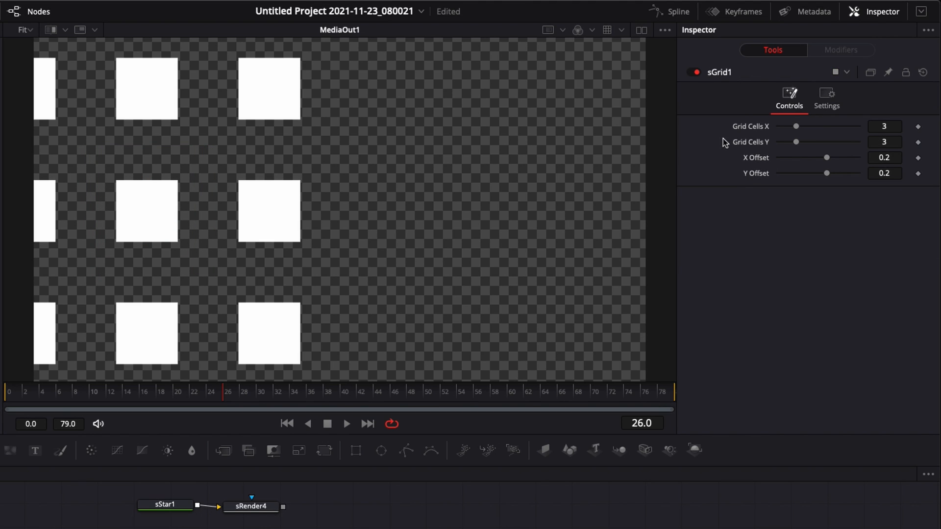
{"action": "mouse_move", "coordinate": [618, 268]}
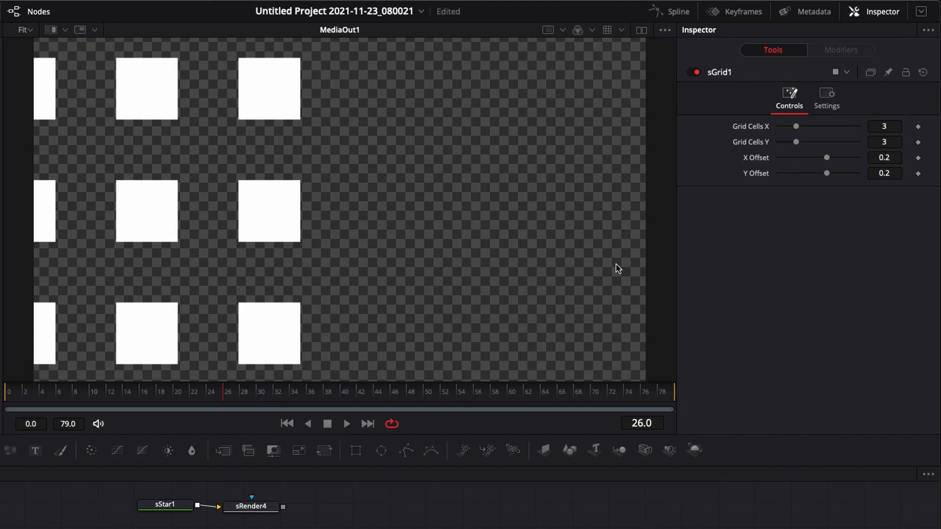
{"action": "mouse_move", "coordinate": [203, 107]}
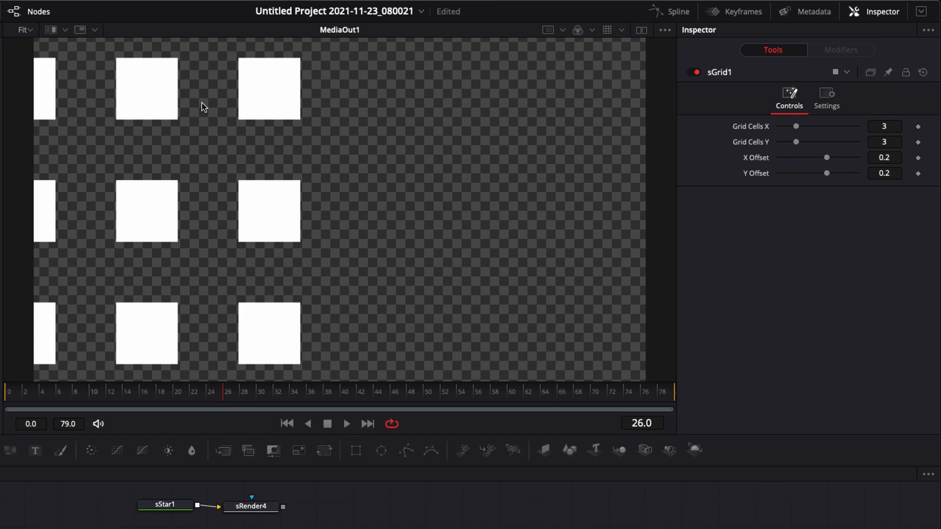
{"action": "mouse_move", "coordinate": [126, 197]}
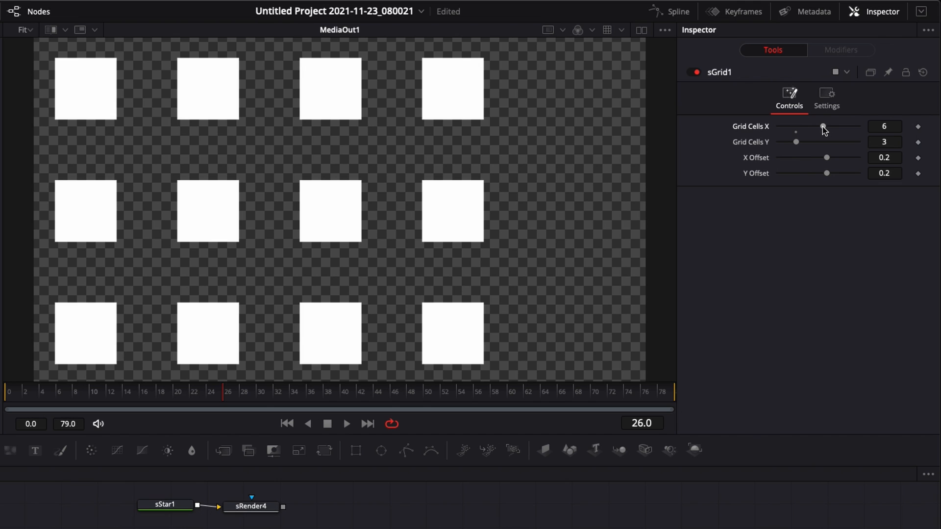
{"action": "mouse_move", "coordinate": [838, 177]}
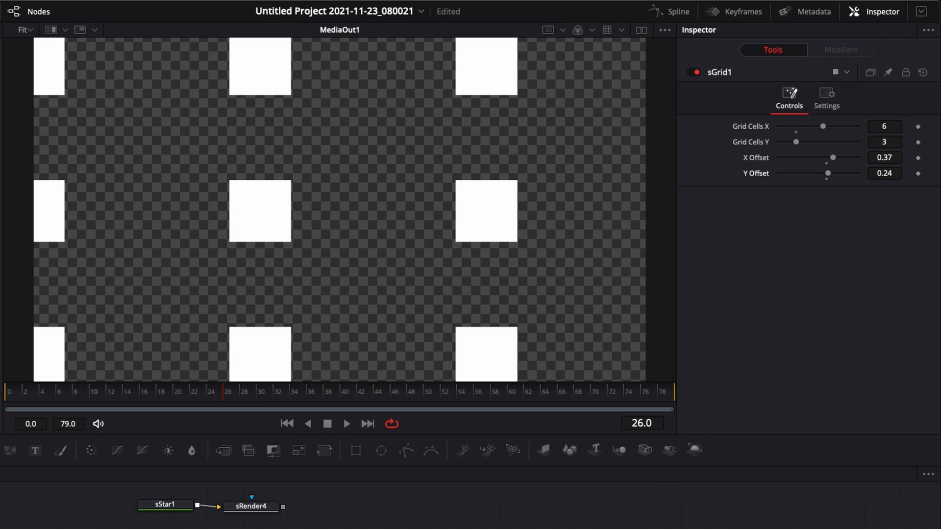
{"action": "mouse_move", "coordinate": [369, 199]}
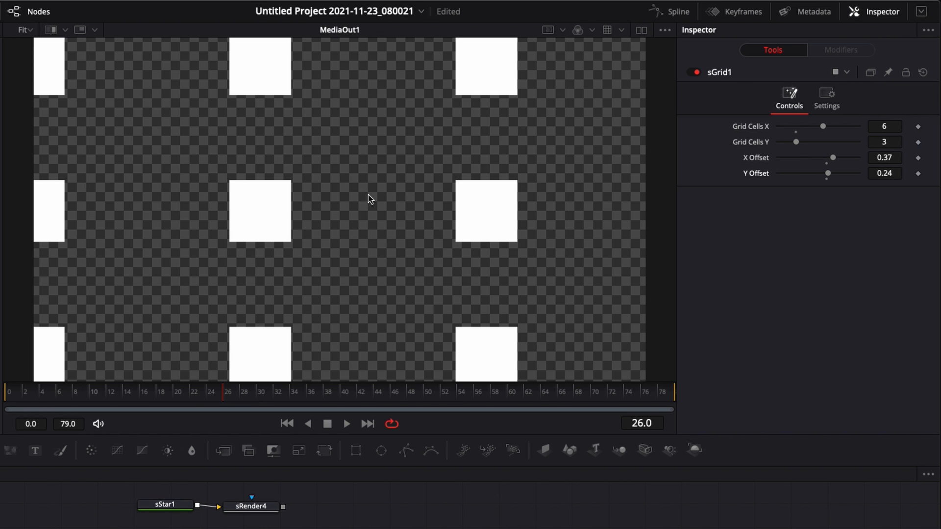
{"action": "mouse_move", "coordinate": [336, 112]}
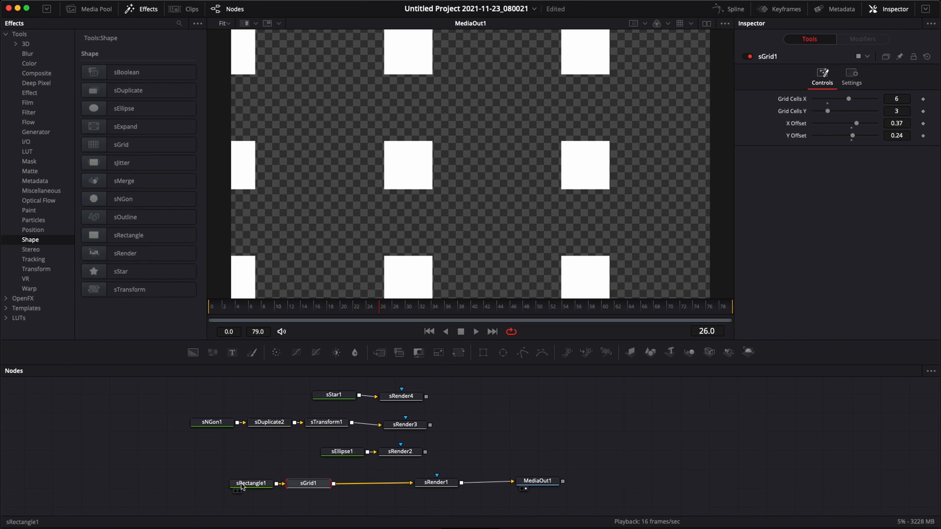
Select sGrid1 for replacement and add a second sRectangle node from the Shape library.
{"action": "left_click", "coordinate": [251, 483]}
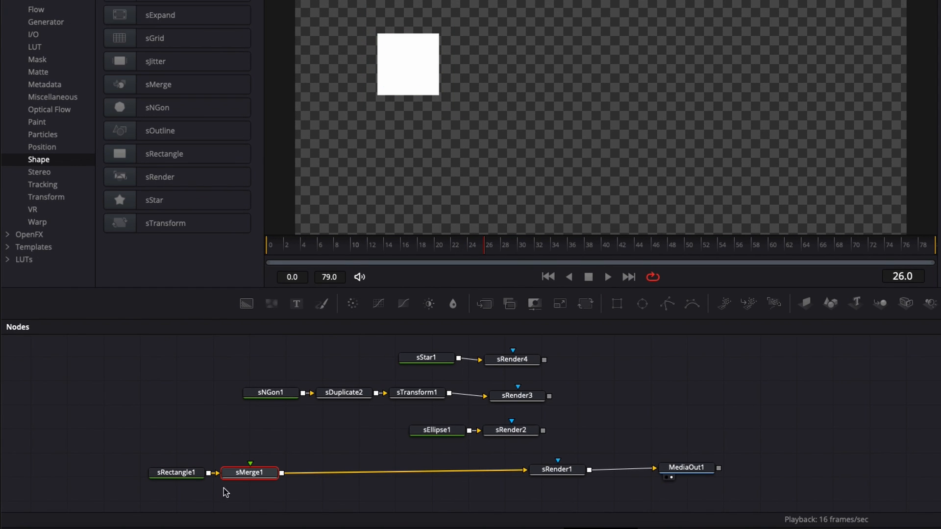
{"action": "mouse_move", "coordinate": [300, 475]}
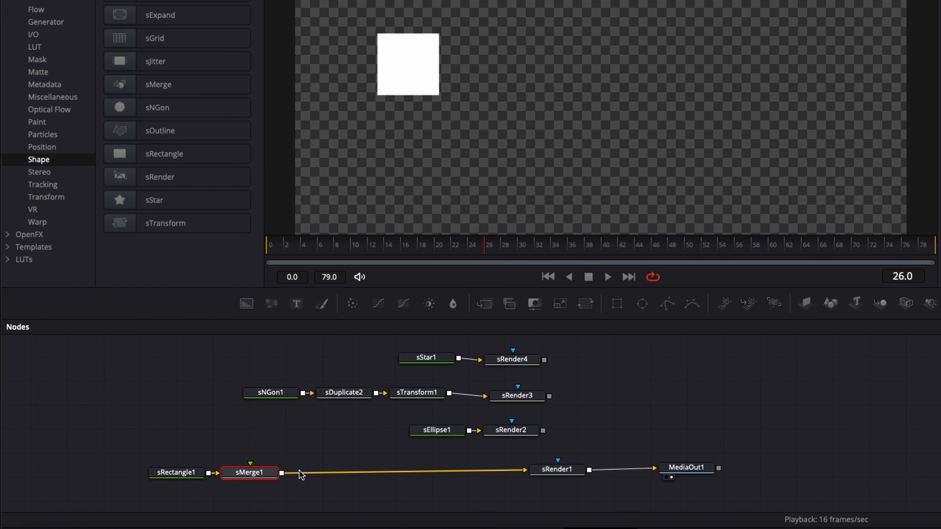
{"action": "left_click", "coordinate": [164, 154]}
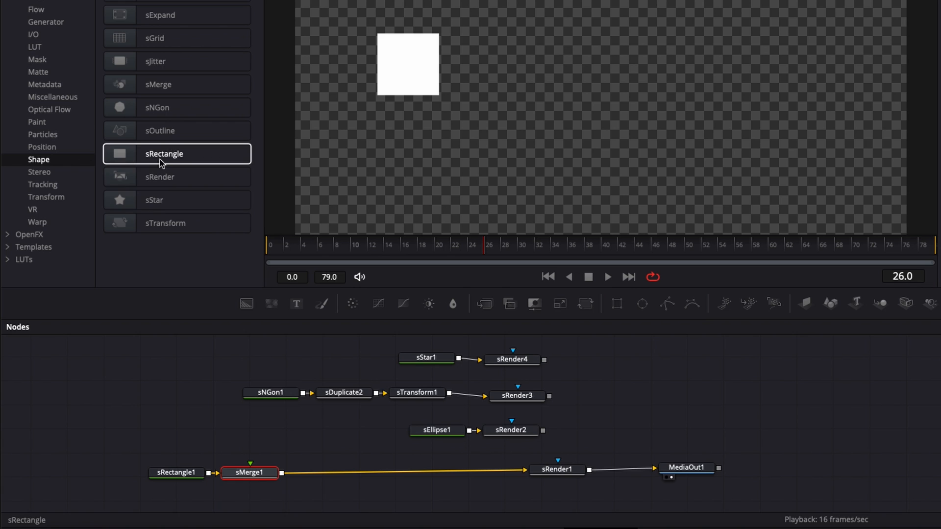
{"action": "mouse_move", "coordinate": [149, 158]}
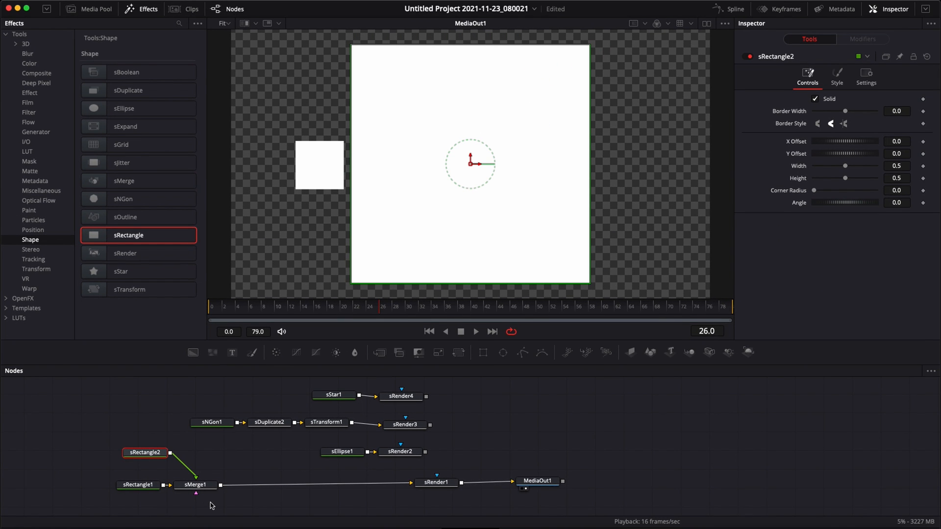
{"action": "mouse_move", "coordinate": [183, 502]}
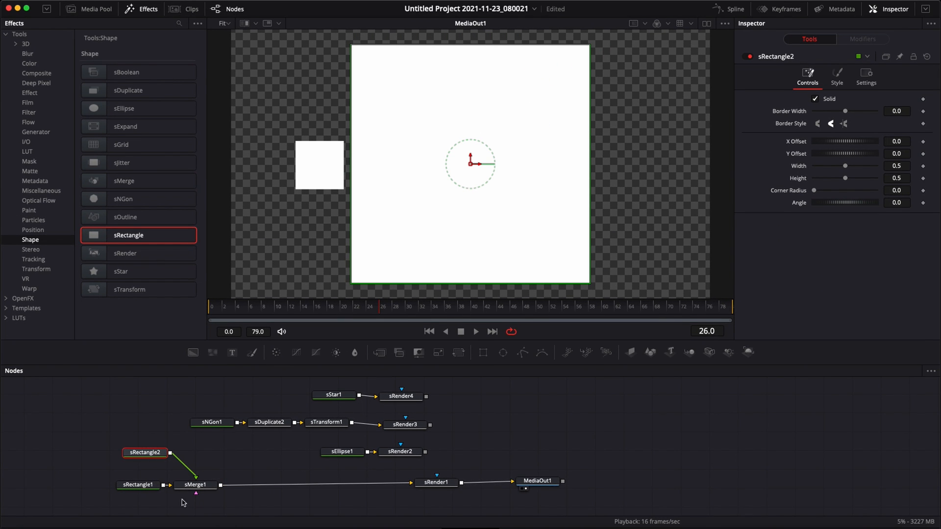
{"action": "mouse_move", "coordinate": [198, 506]}
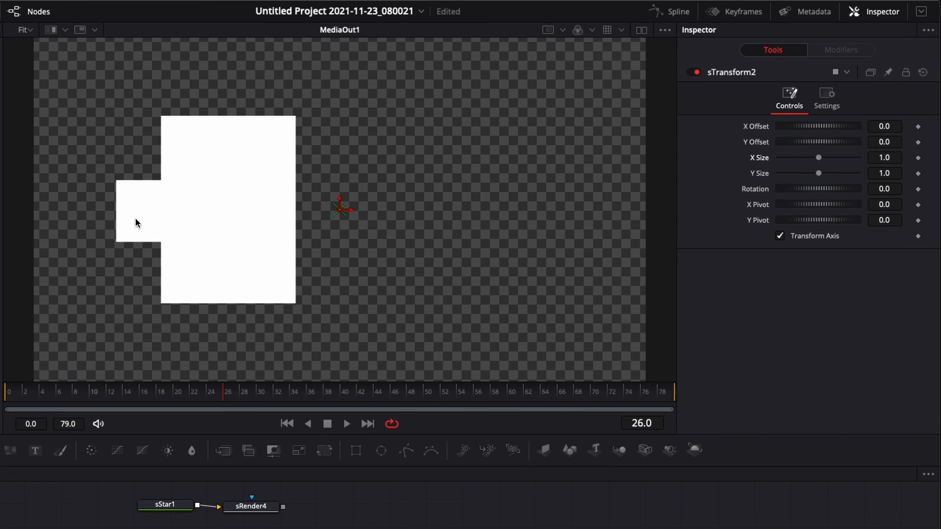
{"action": "mouse_move", "coordinate": [260, 233]}
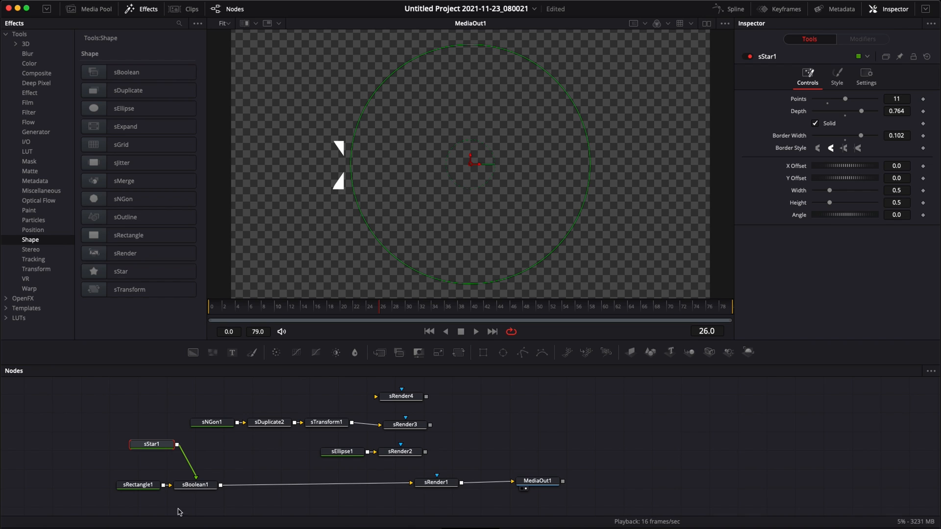
Inspect sRectangle1 and sStar1 settings in turn, ending on the sBoolean1 node's settings.
{"action": "left_click", "coordinate": [194, 485]}
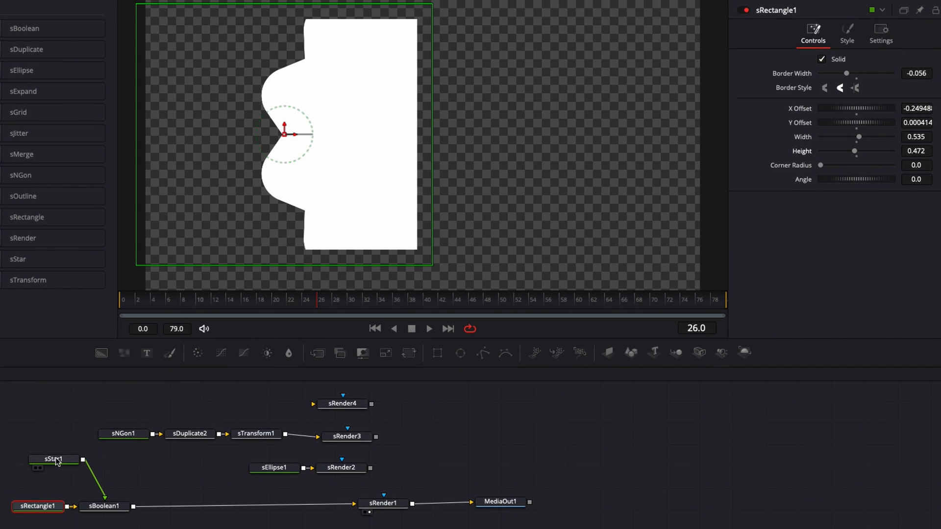
{"action": "left_click", "coordinate": [53, 459]}
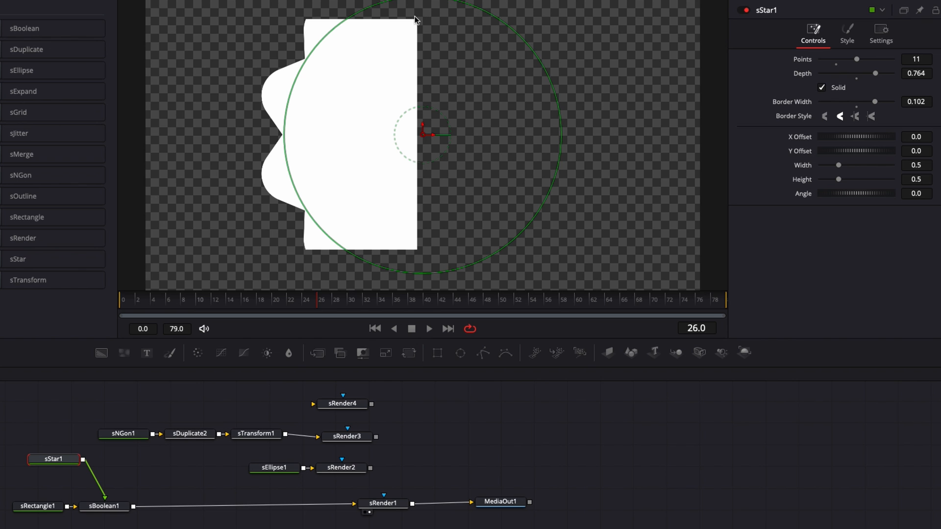
{"action": "left_click", "coordinate": [104, 506]}
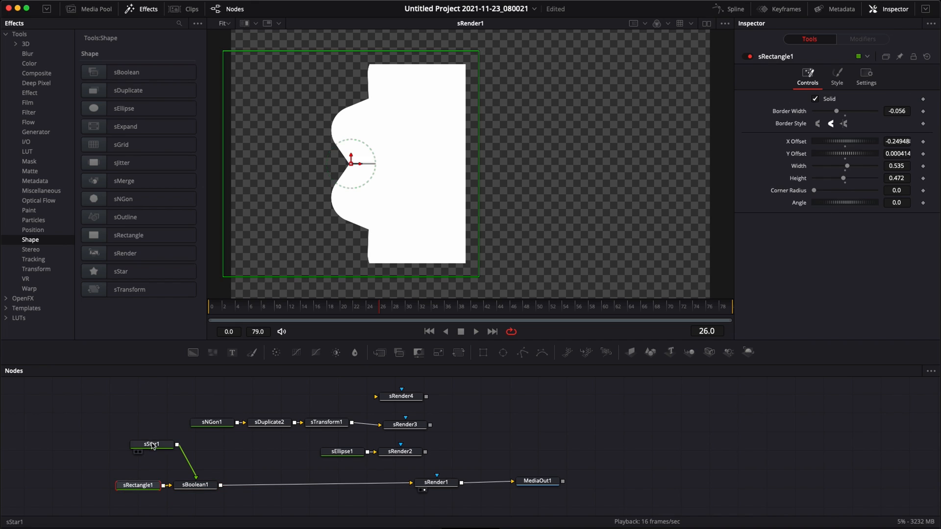
{"action": "left_click", "coordinate": [152, 444]}
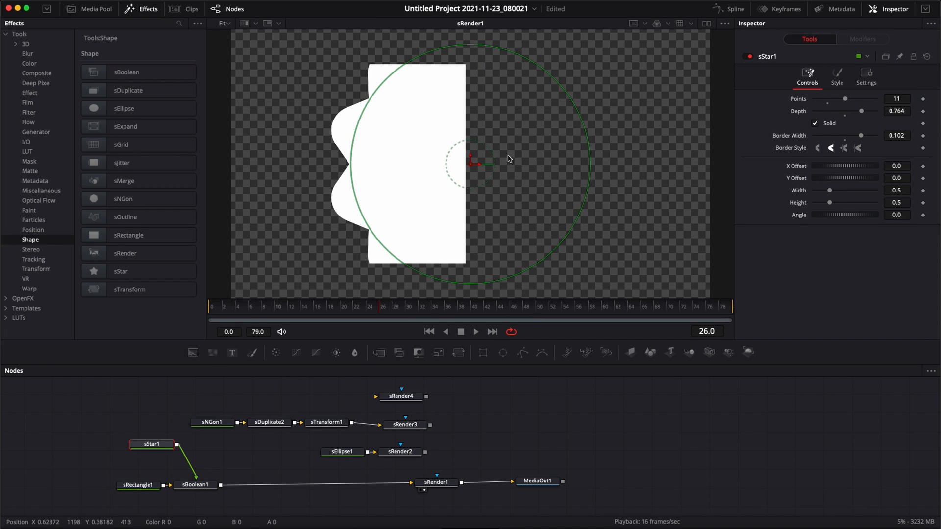
{"action": "left_click", "coordinate": [195, 485]}
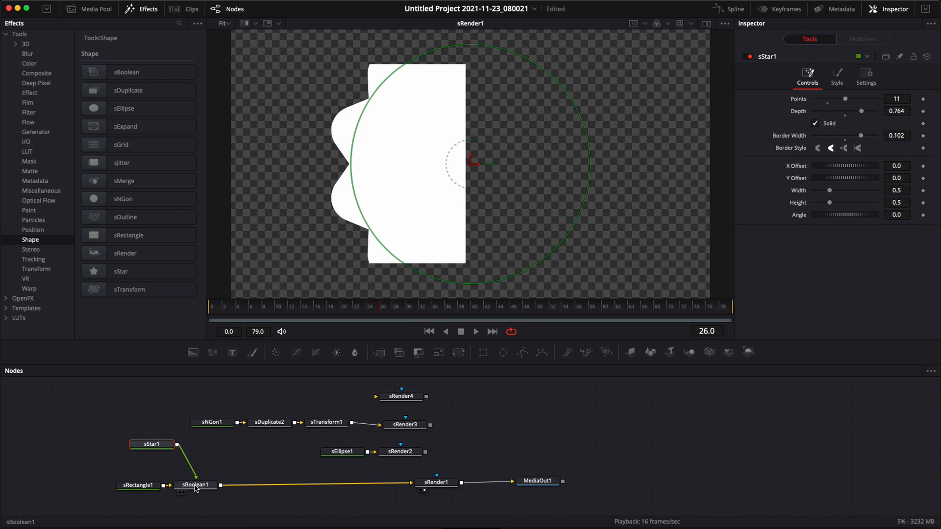
Set the sBoolean1 operation to Union, then to Subtract to cut the star out.
{"action": "left_click", "coordinate": [834, 126]}
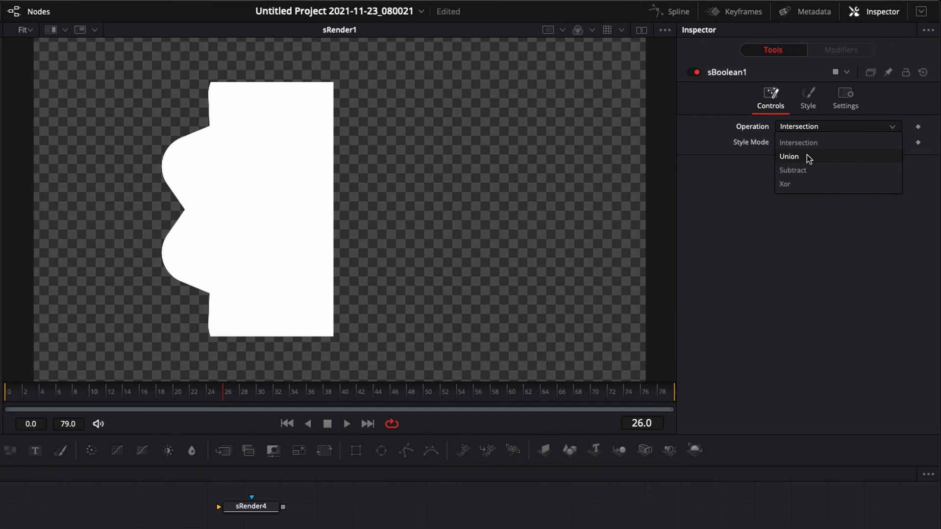
{"action": "left_click", "coordinate": [788, 157]}
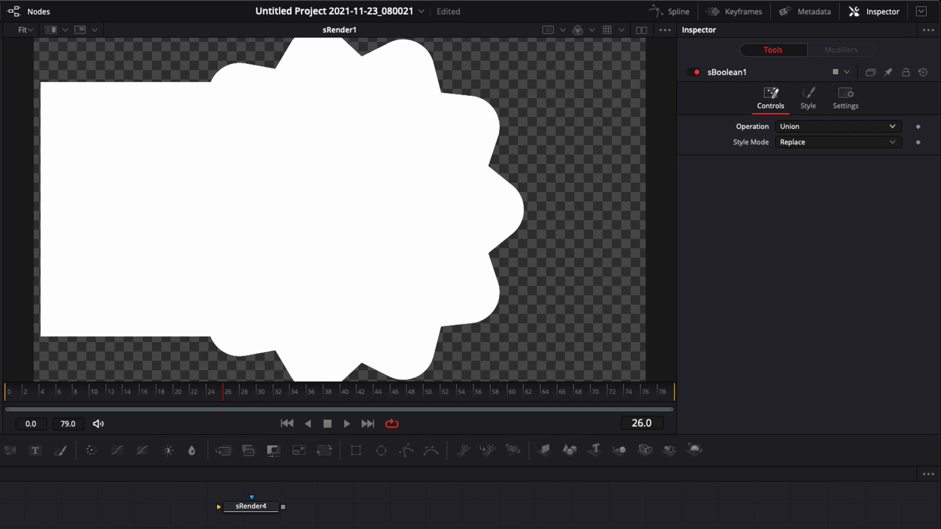
{"action": "left_click", "coordinate": [836, 126]}
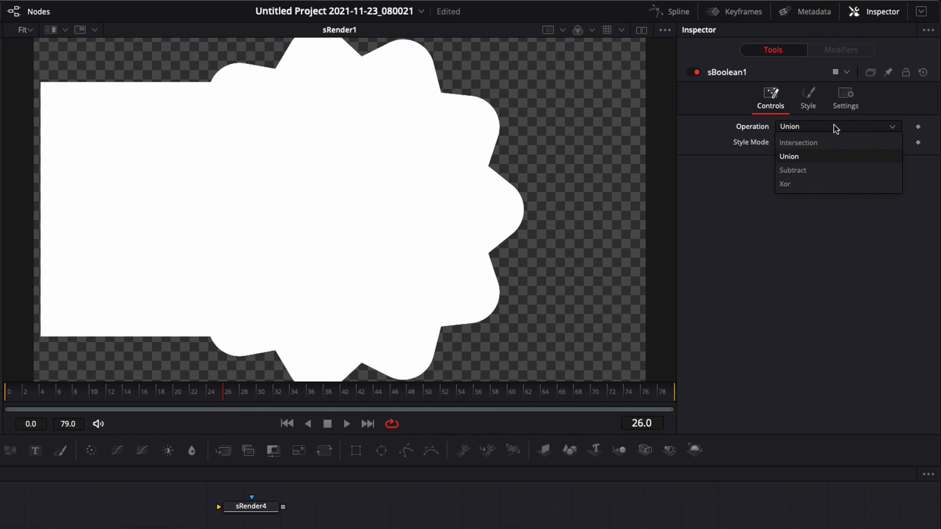
{"action": "left_click", "coordinate": [792, 170]}
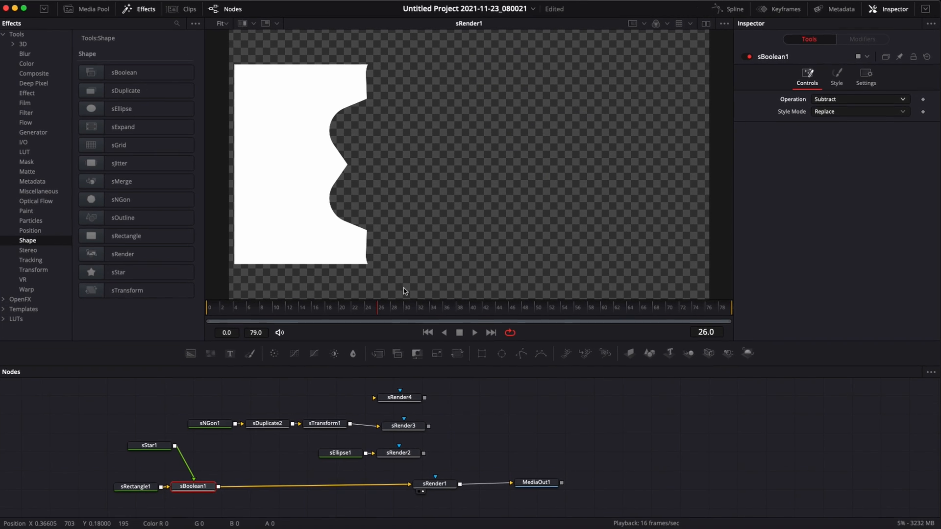
Review the rectangle and star settings, then switch the boolean operation to Xor.
{"action": "left_click", "coordinate": [138, 485]}
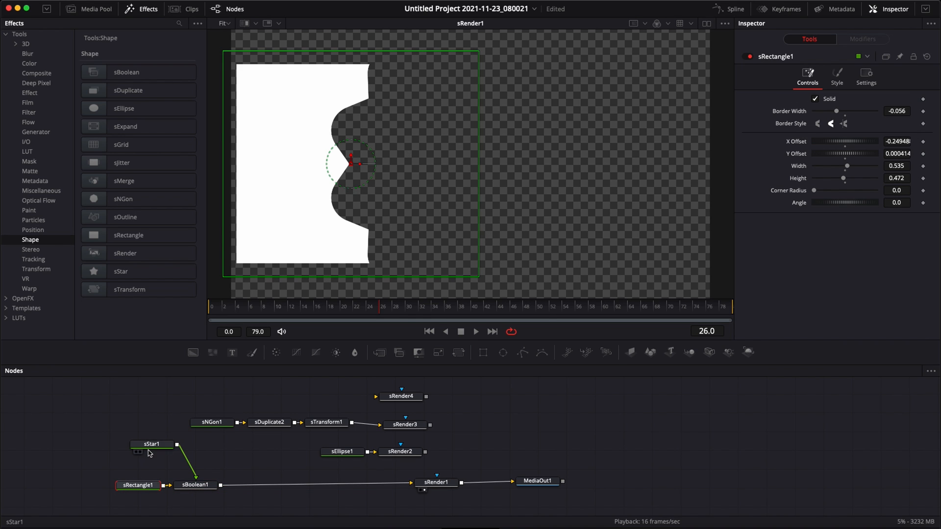
{"action": "left_click", "coordinate": [152, 444]}
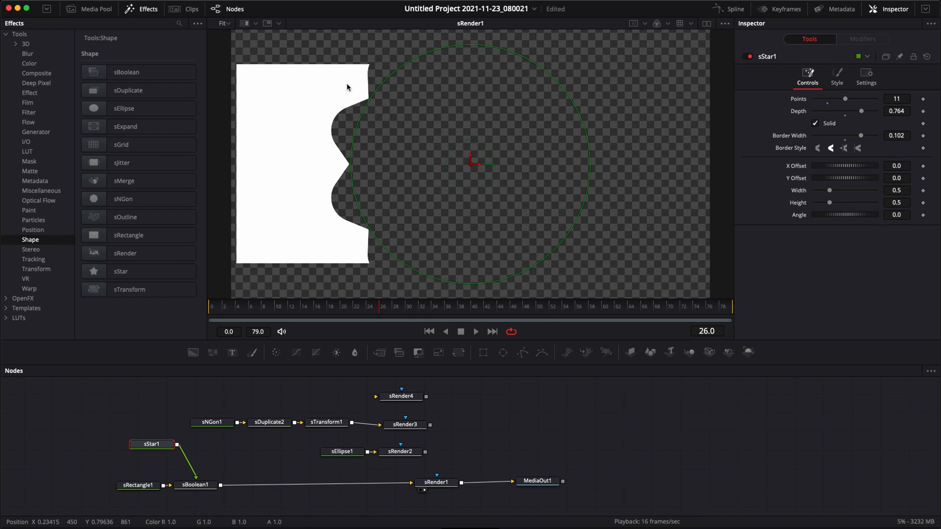
{"action": "mouse_move", "coordinate": [339, 110]}
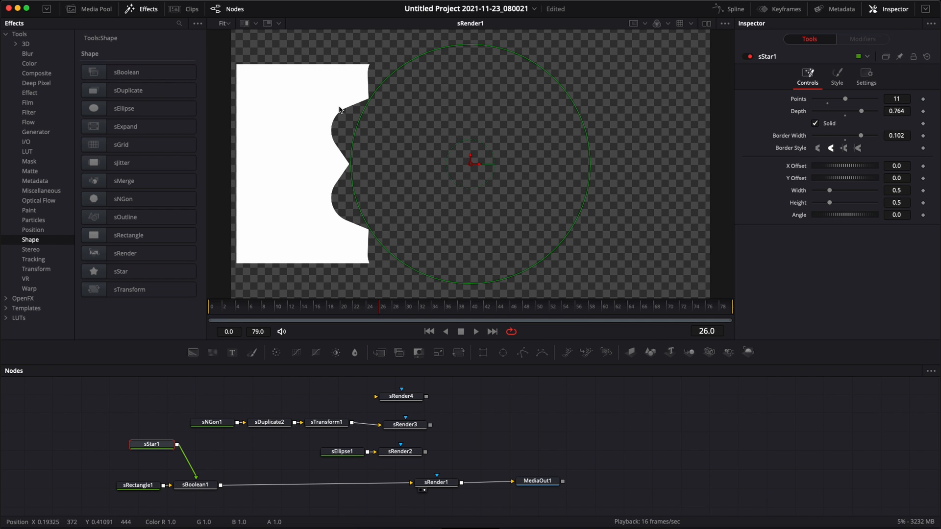
{"action": "left_click", "coordinate": [834, 126]}
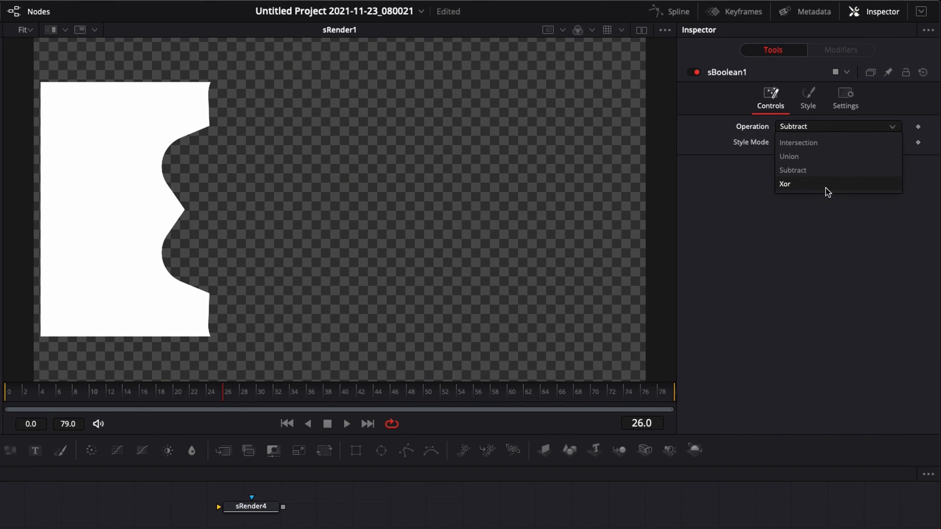
{"action": "left_click", "coordinate": [785, 184]}
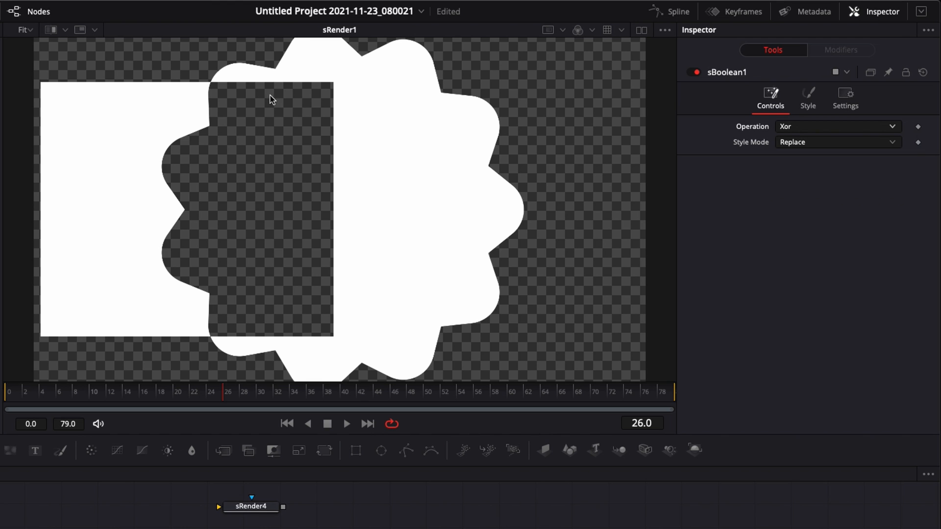
{"action": "mouse_move", "coordinate": [307, 103]}
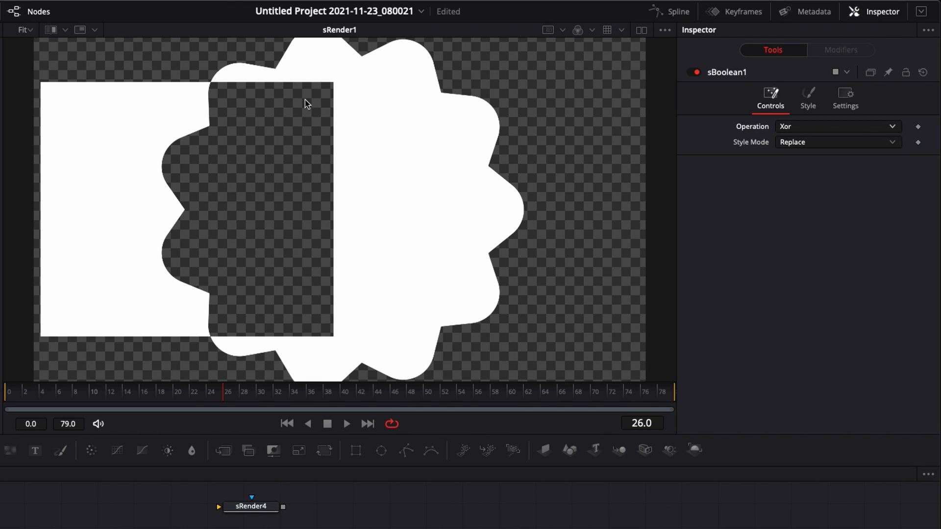
{"action": "mouse_move", "coordinate": [419, 150]}
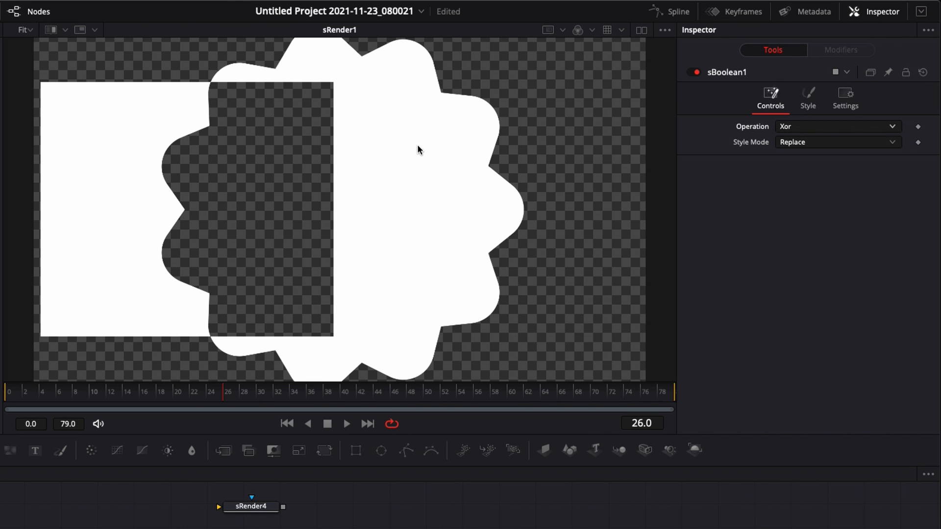